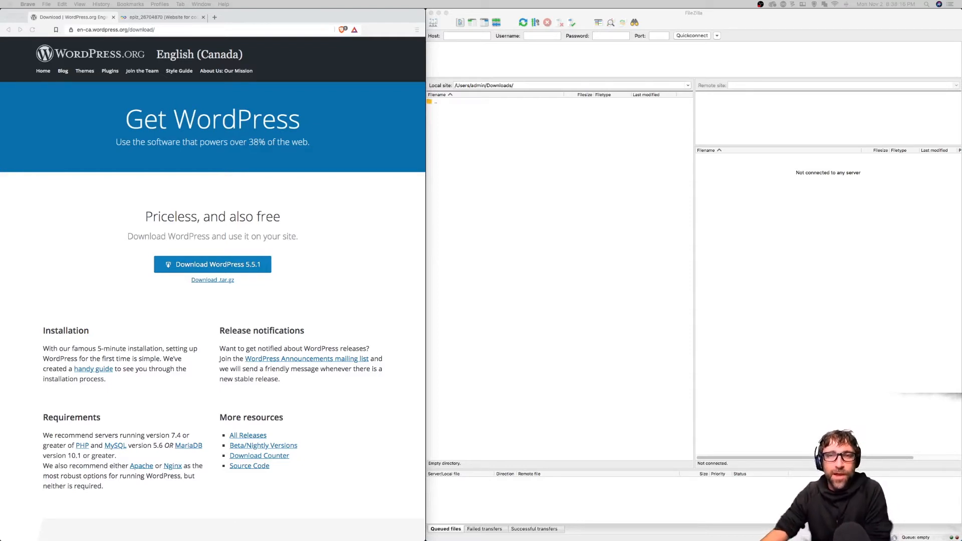
{"action": "mouse_move", "coordinate": [334, 269]}
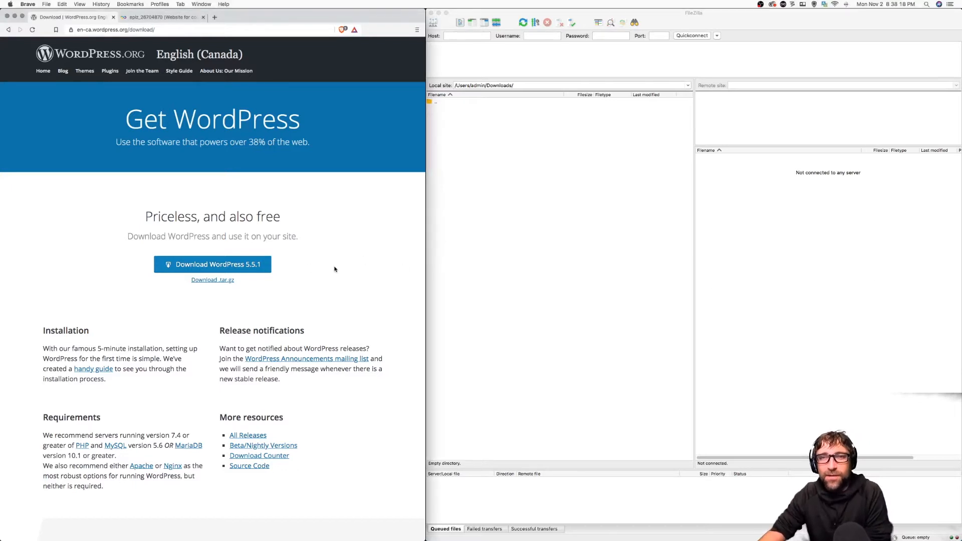
{"action": "mouse_move", "coordinate": [254, 264]}
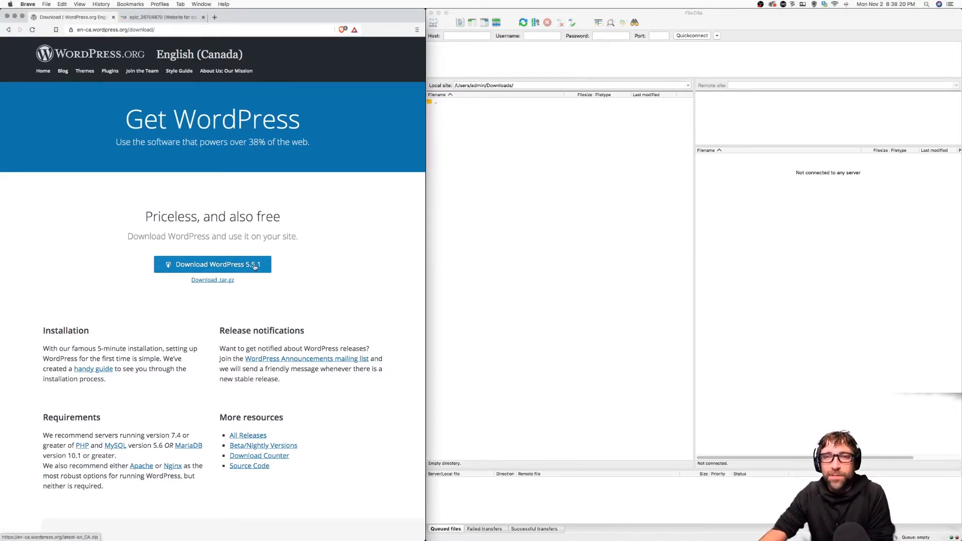
Download the WordPress 5.5.1 zip from WordPress.org and save it to Downloads.
{"action": "left_click", "coordinate": [213, 264]}
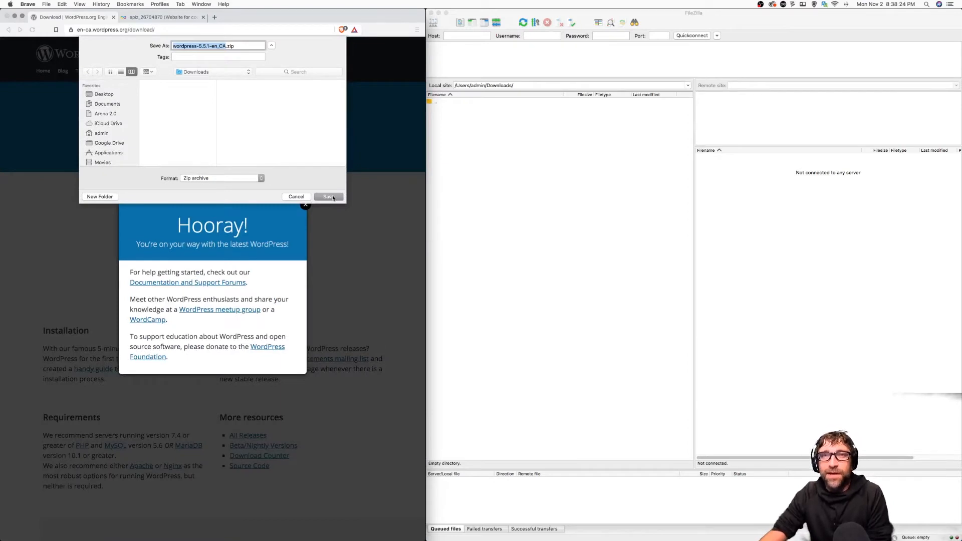
{"action": "left_click", "coordinate": [328, 196]}
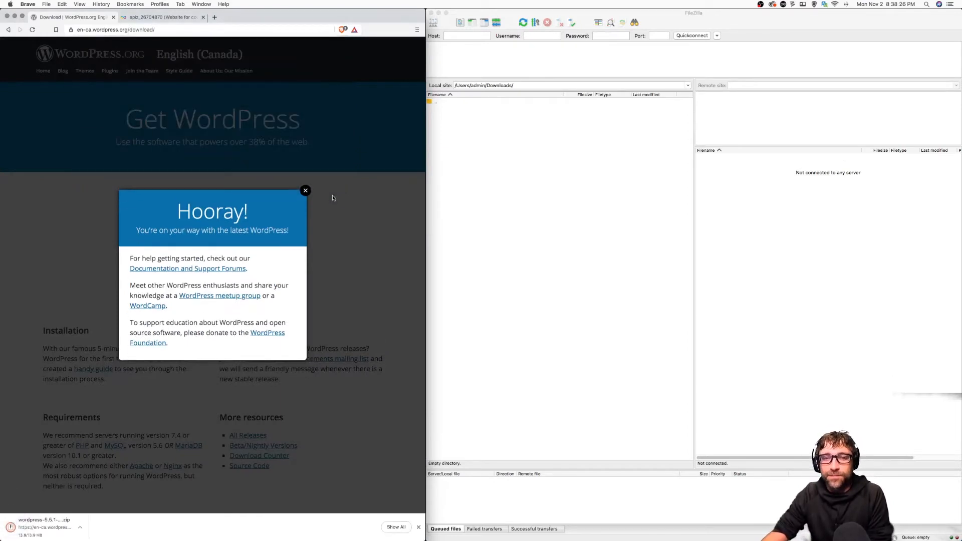
{"action": "mouse_move", "coordinate": [216, 374]}
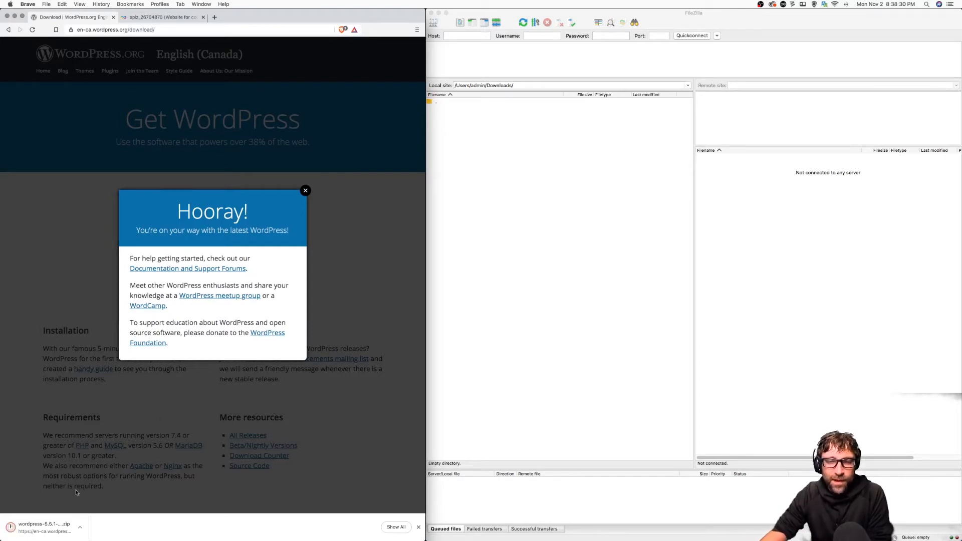
Extract the WordPress zip, expand the wordpress folder, and select wp-config-sample.php.
{"action": "double_click", "coordinate": [44, 527]}
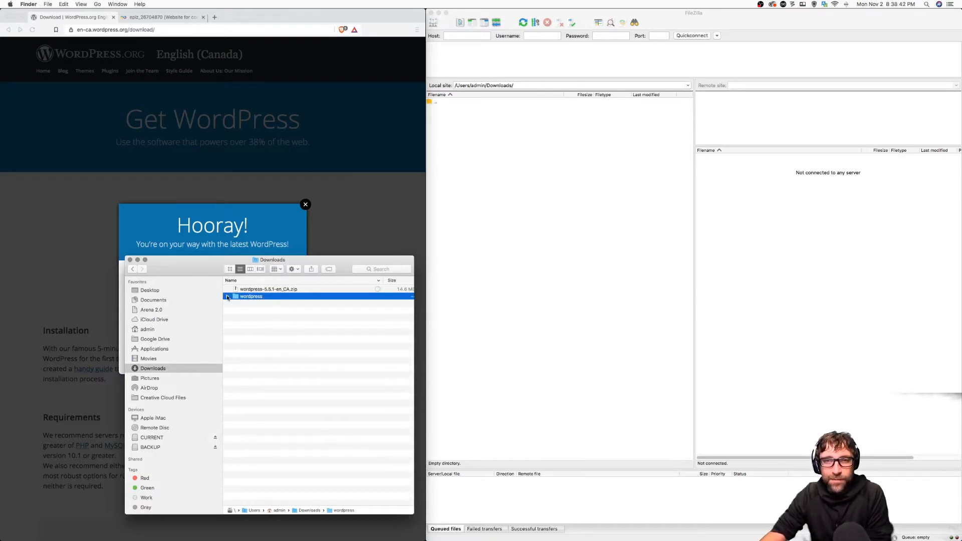
{"action": "left_click", "coordinate": [228, 296]}
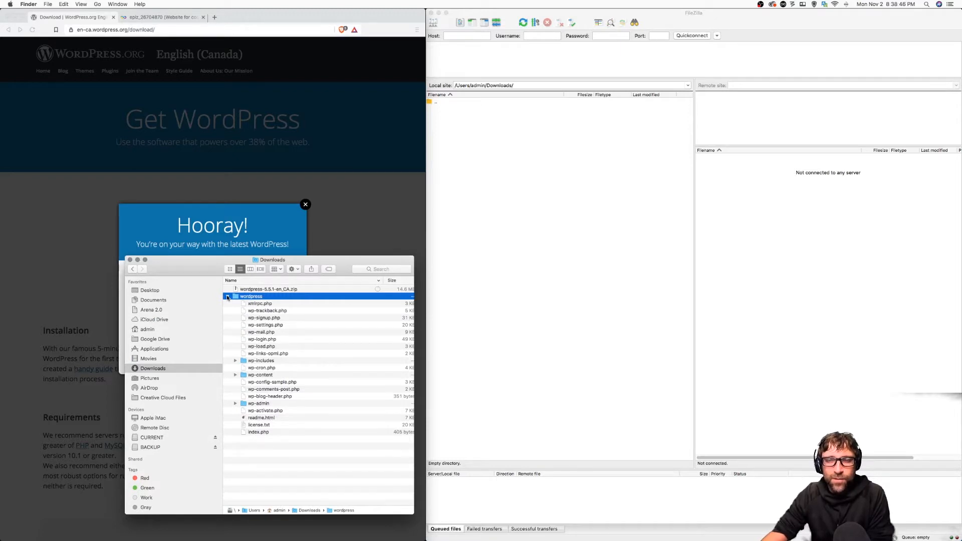
{"action": "left_click", "coordinate": [227, 296]}
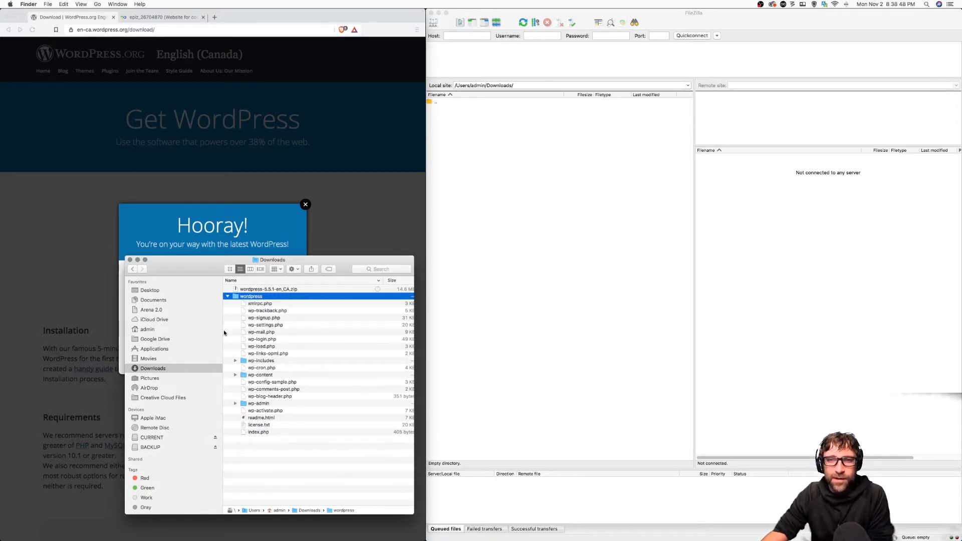
{"action": "mouse_move", "coordinate": [282, 387]}
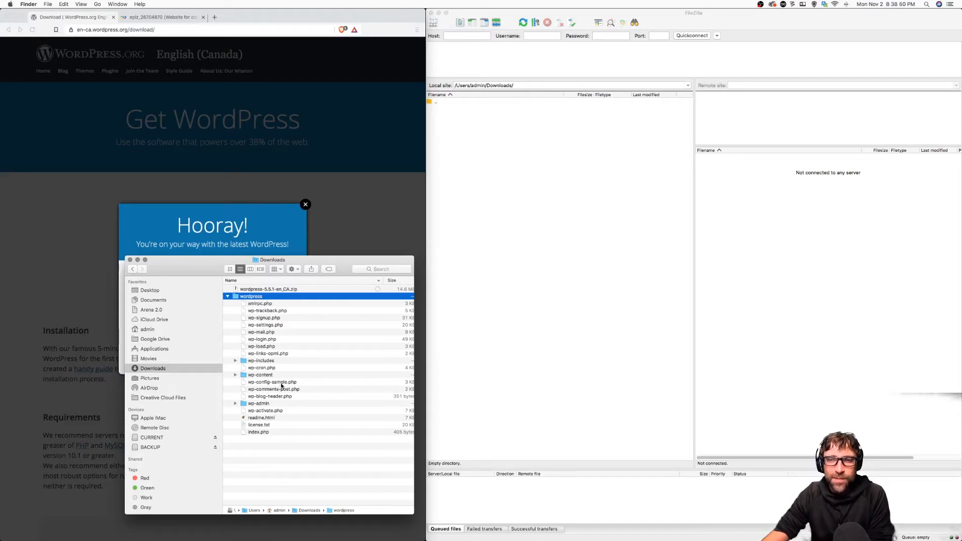
{"action": "left_click", "coordinate": [271, 381]}
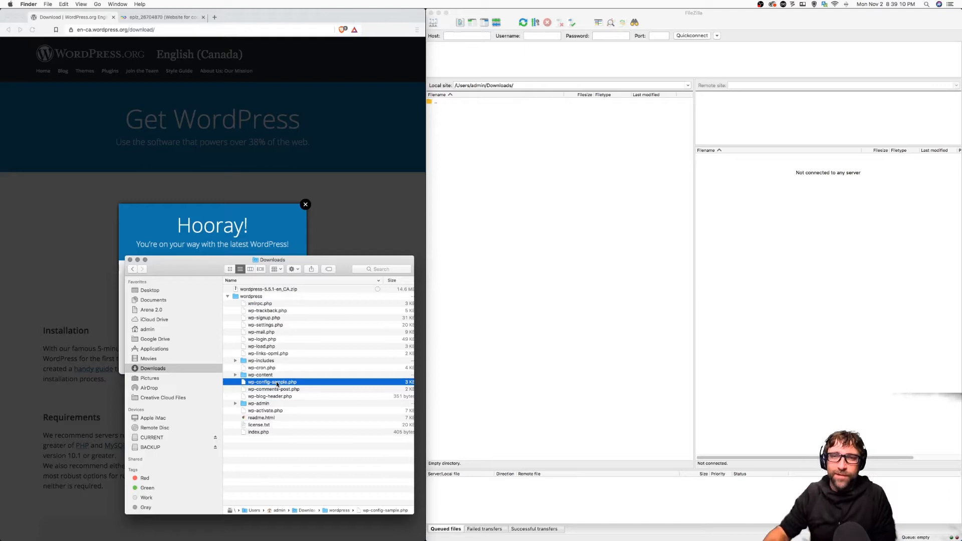
{"action": "mouse_move", "coordinate": [549, 234]}
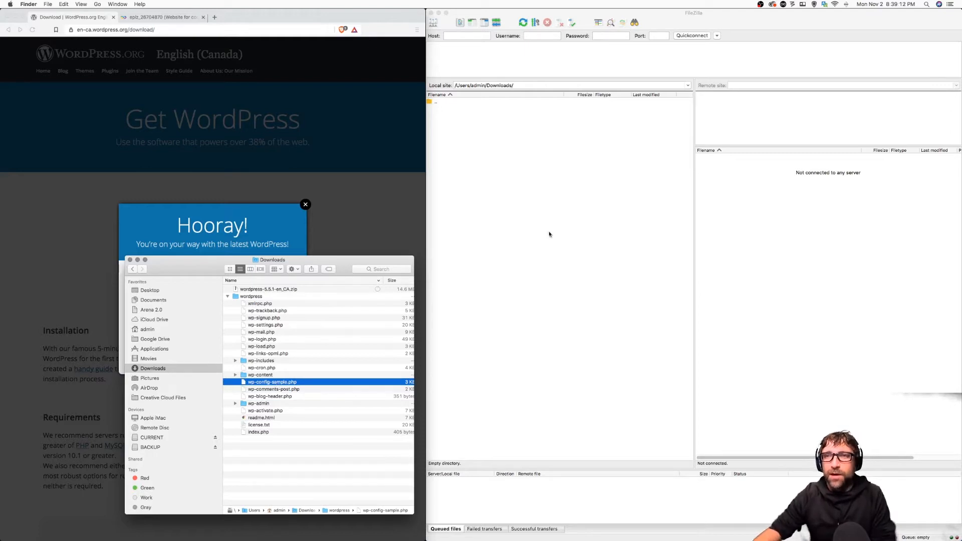
Connect to ftpupload.net from Site Manager and open remote htdocs beside local Downloads.
{"action": "left_click", "coordinate": [693, 22]}
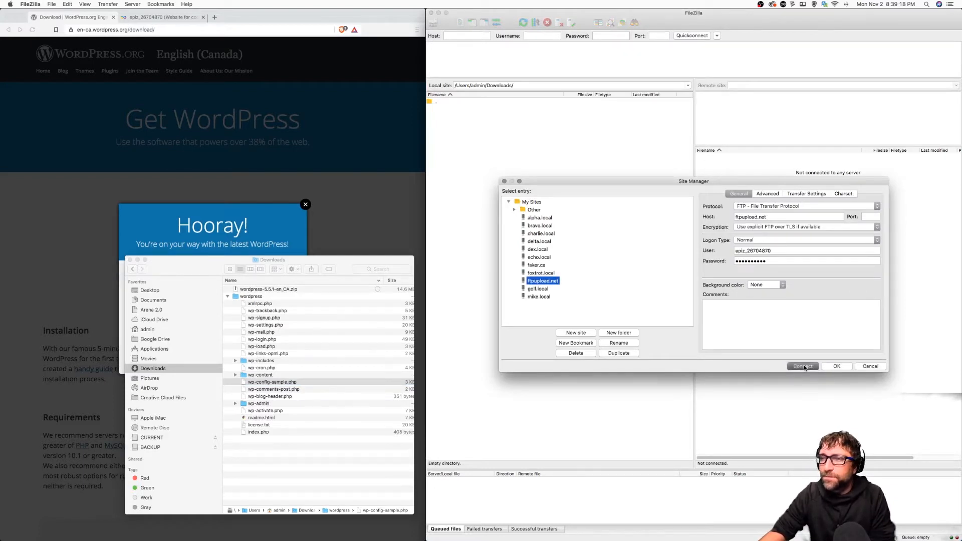
{"action": "left_click", "coordinate": [801, 366]}
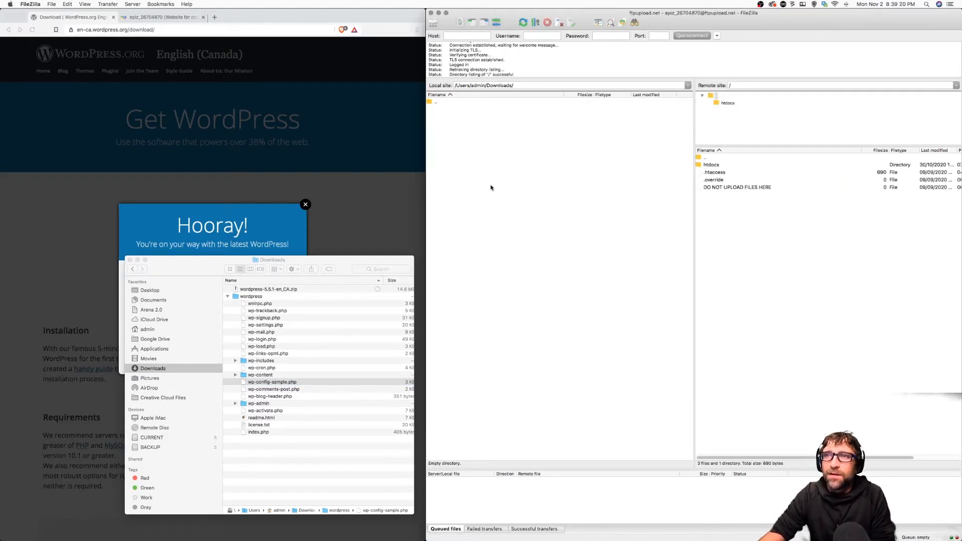
{"action": "right_click", "coordinate": [435, 101]}
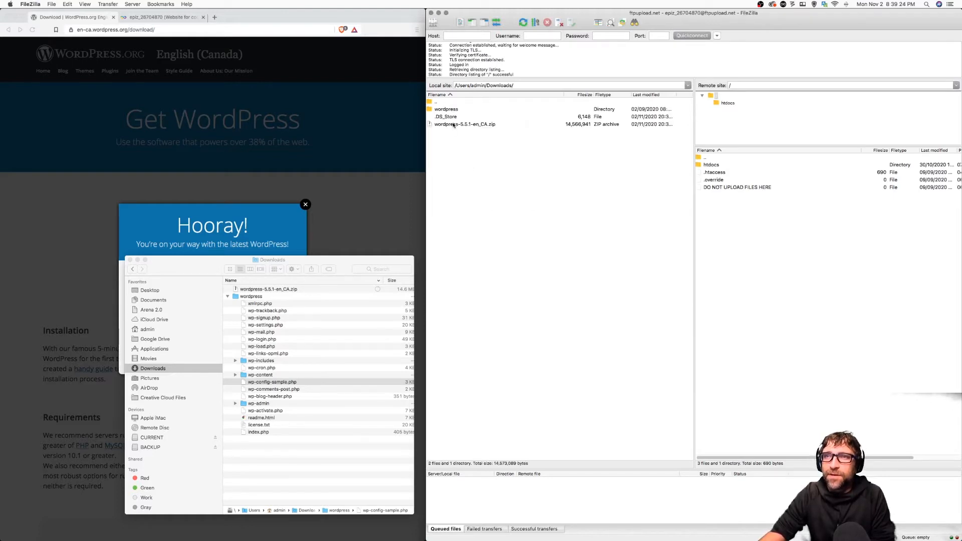
{"action": "left_click", "coordinate": [446, 109]}
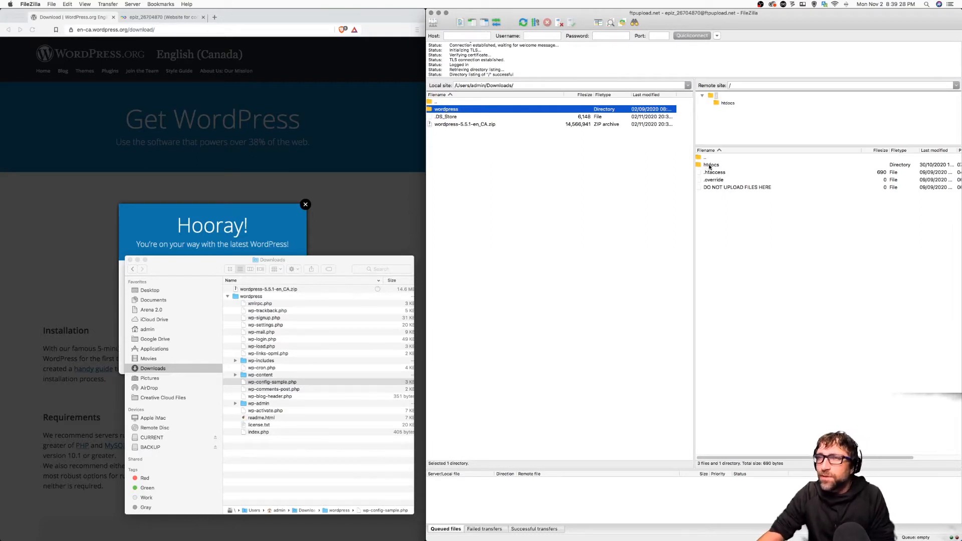
{"action": "double_click", "coordinate": [727, 165]}
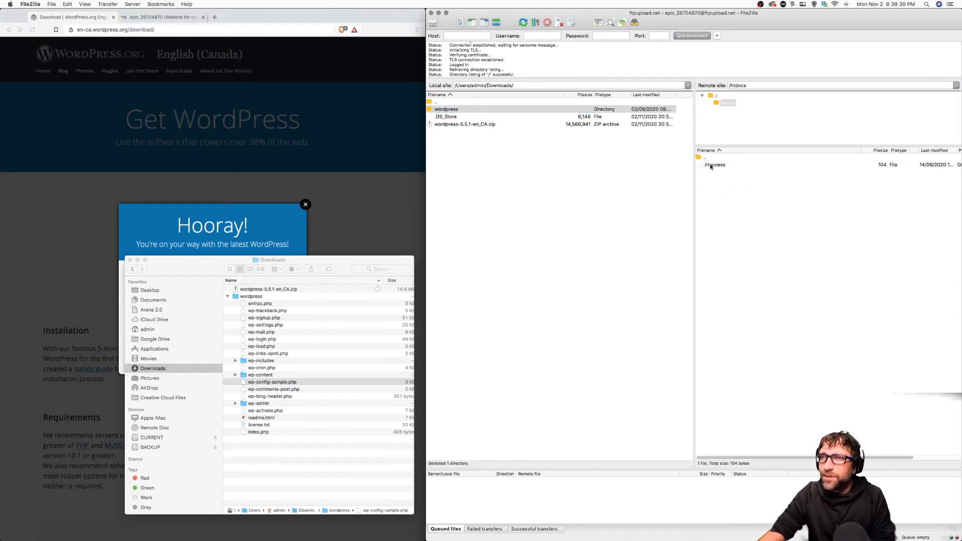
{"action": "mouse_move", "coordinate": [437, 154]}
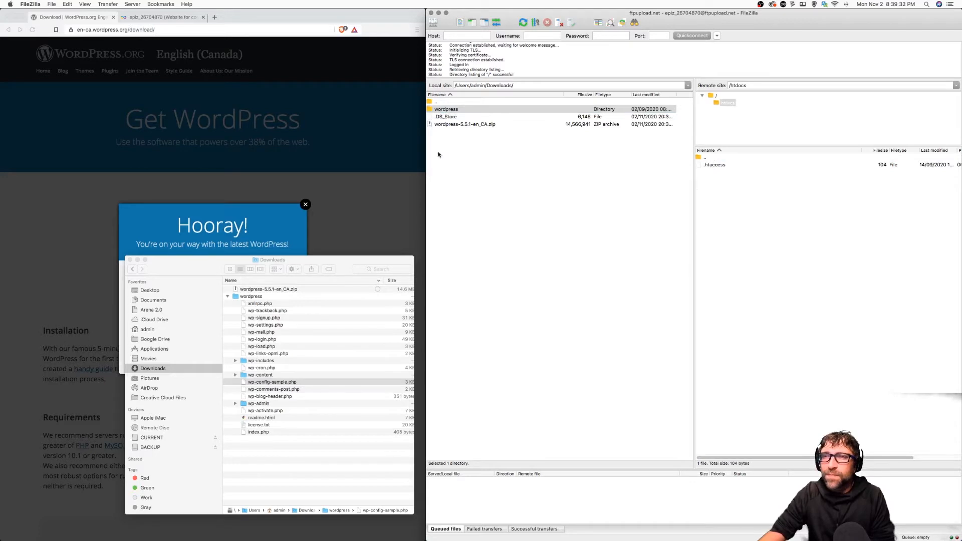
{"action": "right_click", "coordinate": [446, 109]}
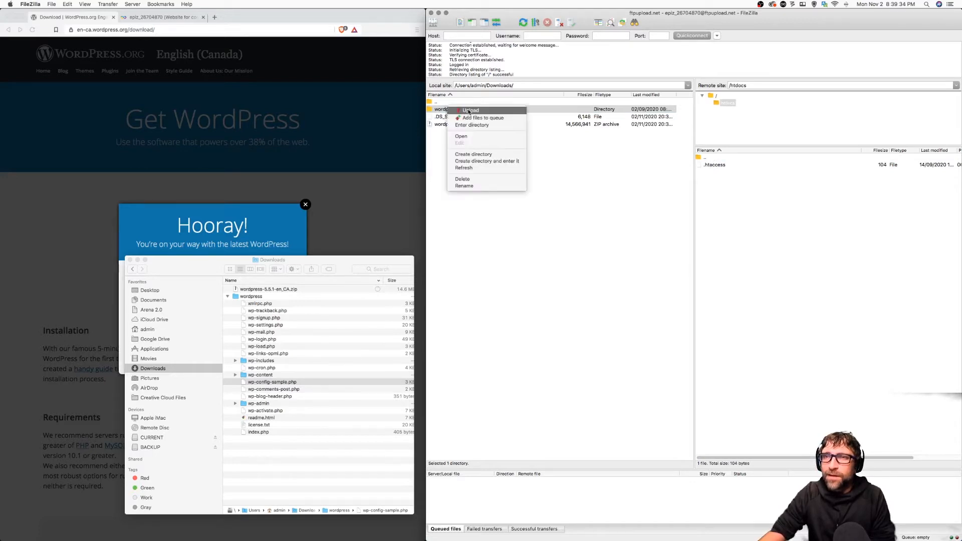
Upload the local wordpress folder to htdocs and wait for the queue to empty.
{"action": "left_click", "coordinate": [470, 111]}
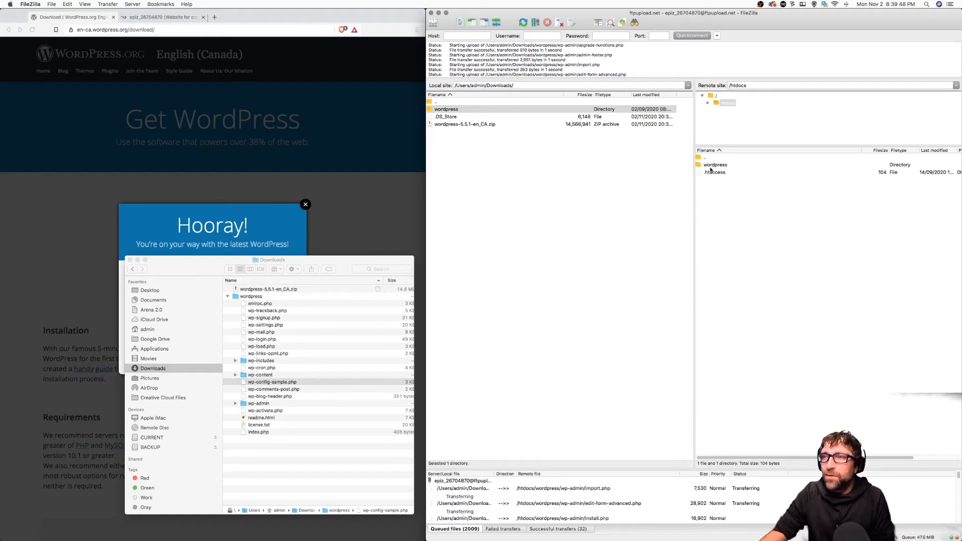
{"action": "left_click", "coordinate": [715, 164]}
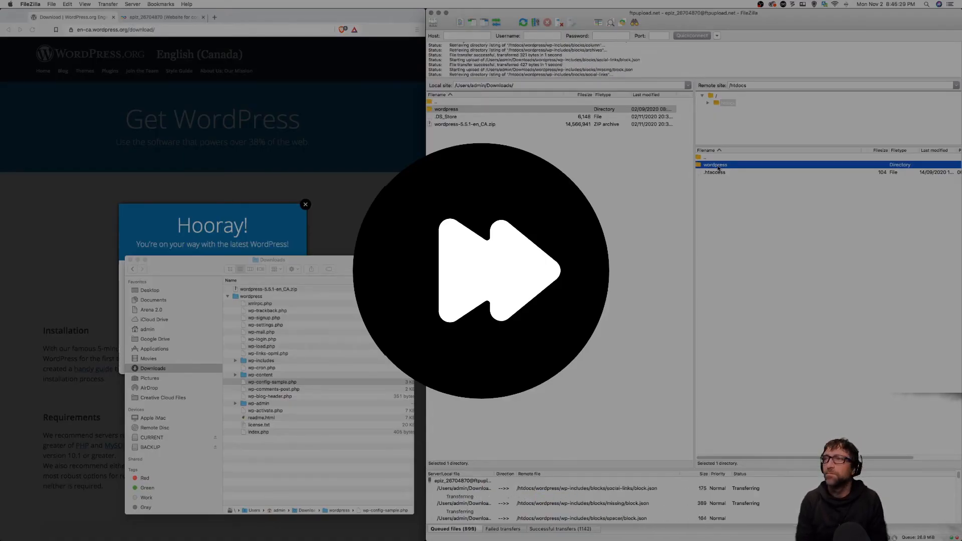
{"action": "left_click", "coordinate": [481, 270]}
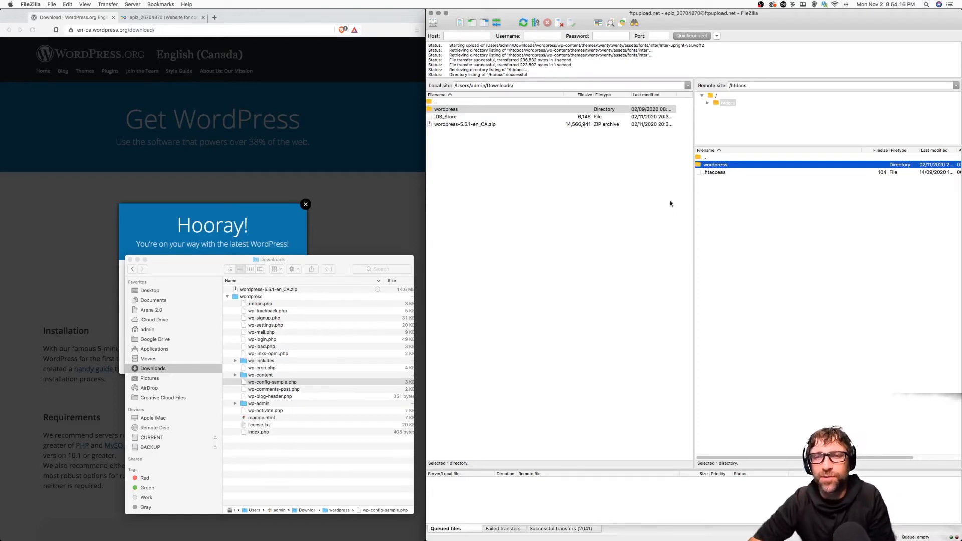
{"action": "mouse_move", "coordinate": [382, 204]}
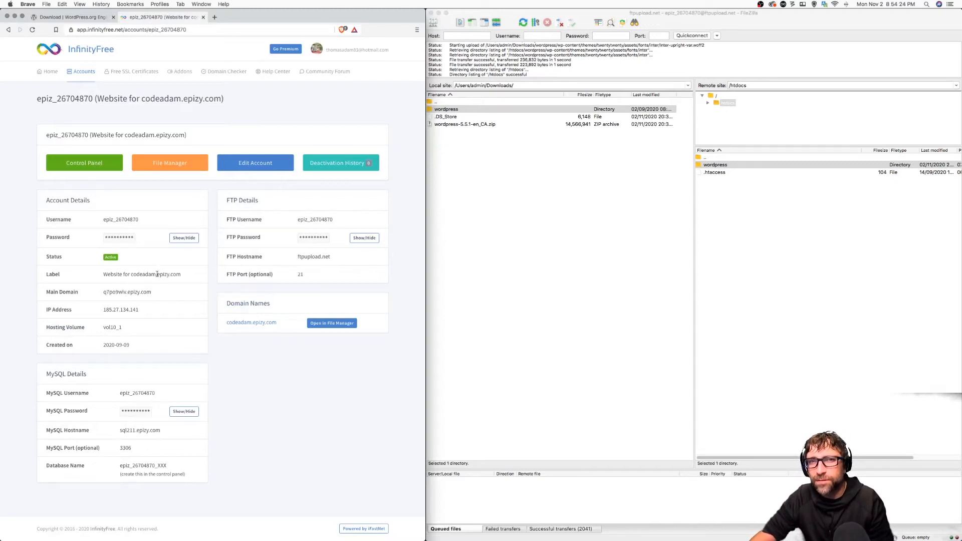
Copy the site's domain and load its /wordpress address in a new tab.
{"action": "double_click", "coordinate": [156, 274]}
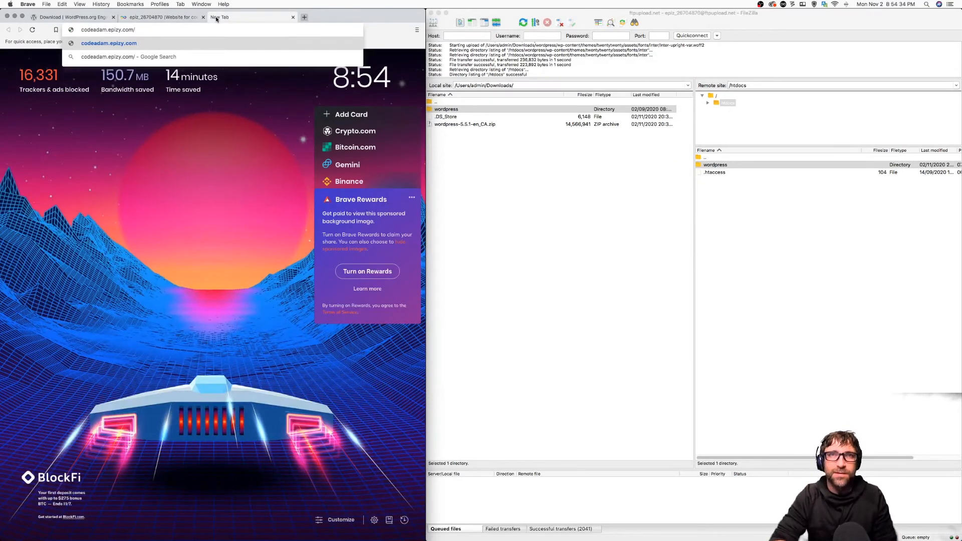
{"action": "type", "text": "wo"}
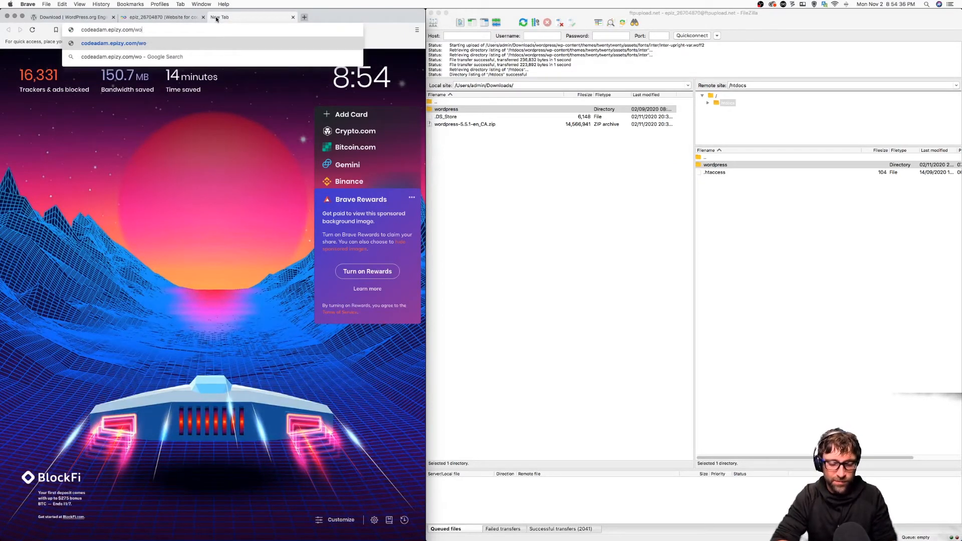
{"action": "type", "text": "rdpress/wp-admin"}
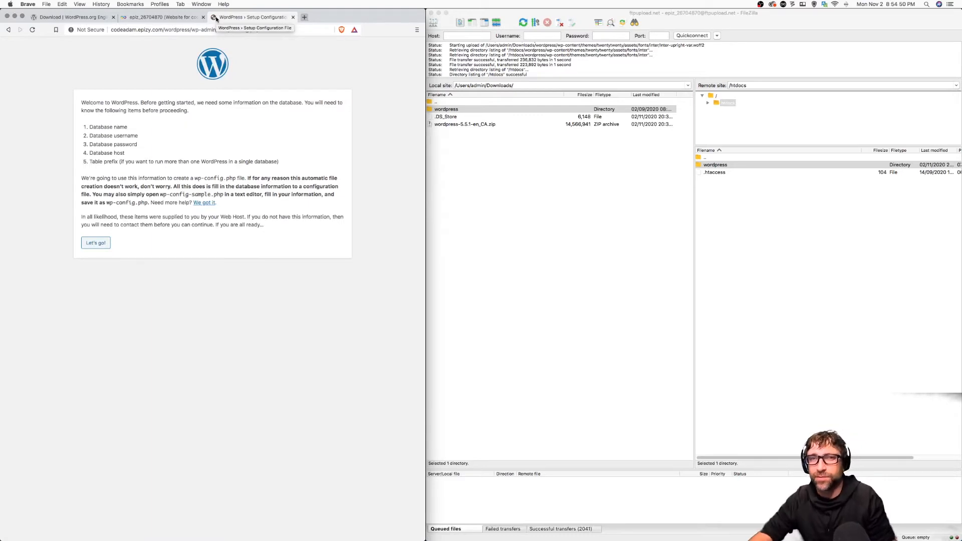
{"action": "mouse_move", "coordinate": [181, 231]}
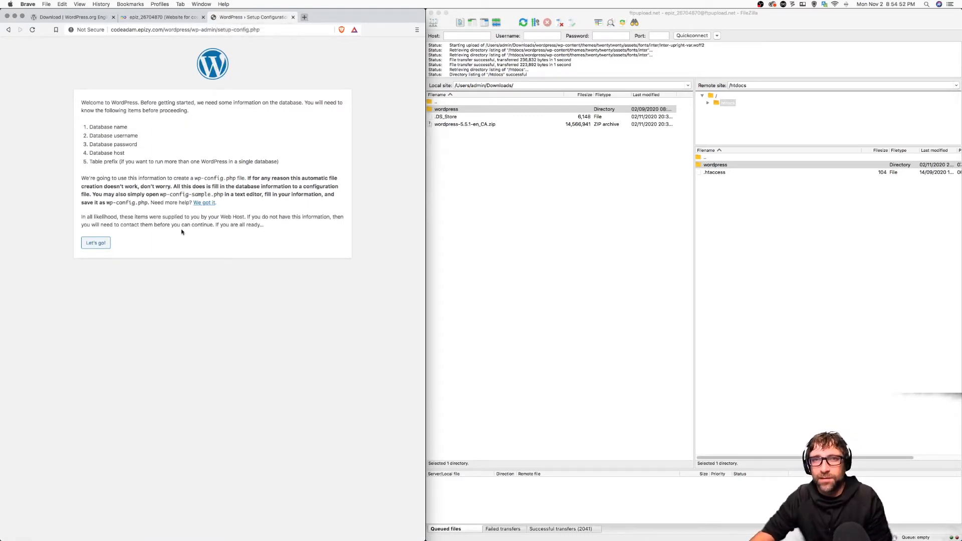
{"action": "mouse_move", "coordinate": [177, 247]}
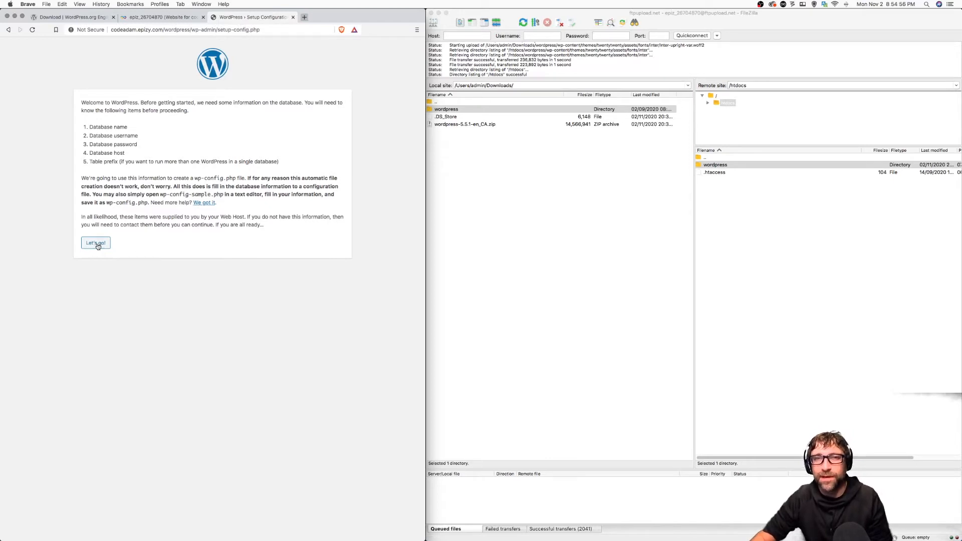
{"action": "left_click", "coordinate": [95, 242]}
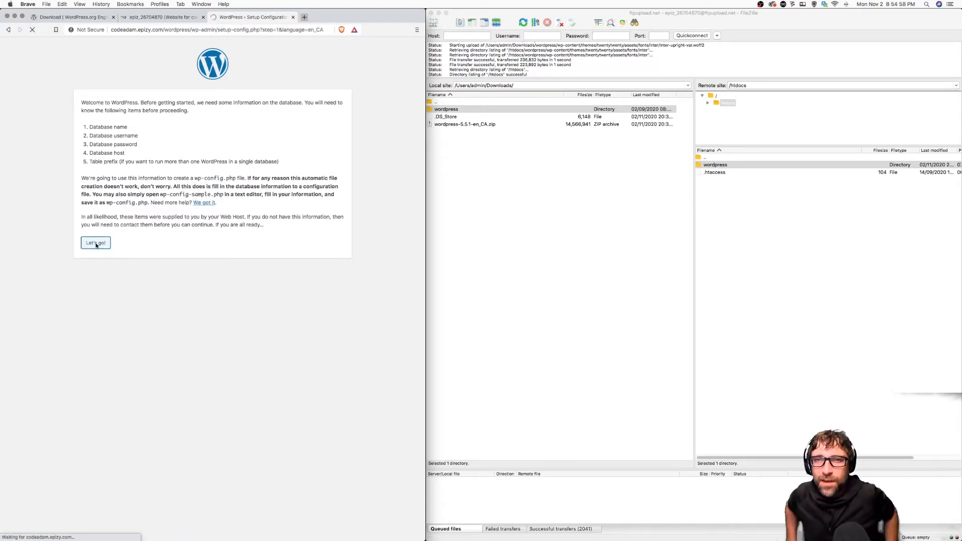
{"action": "left_click", "coordinate": [95, 242]}
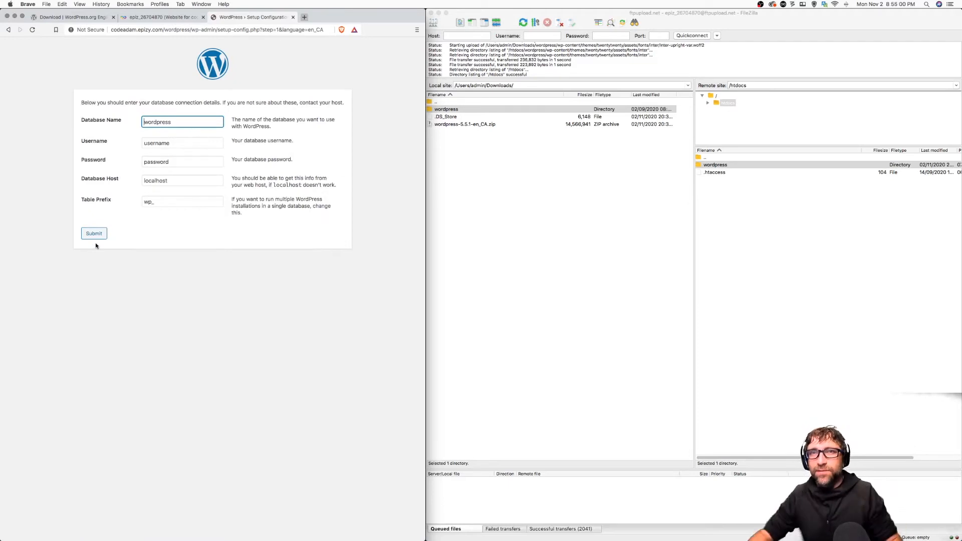
{"action": "mouse_move", "coordinate": [144, 189]}
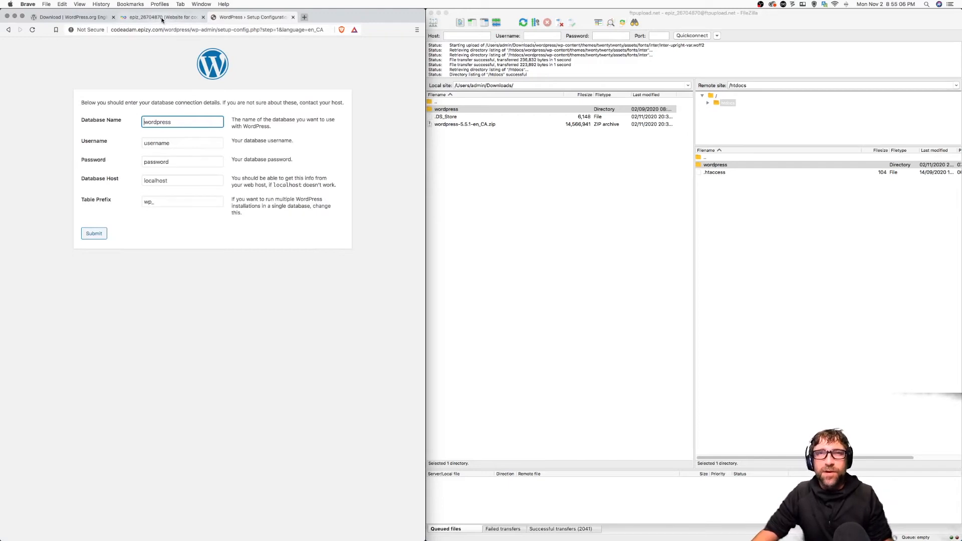
{"action": "left_click", "coordinate": [162, 17]}
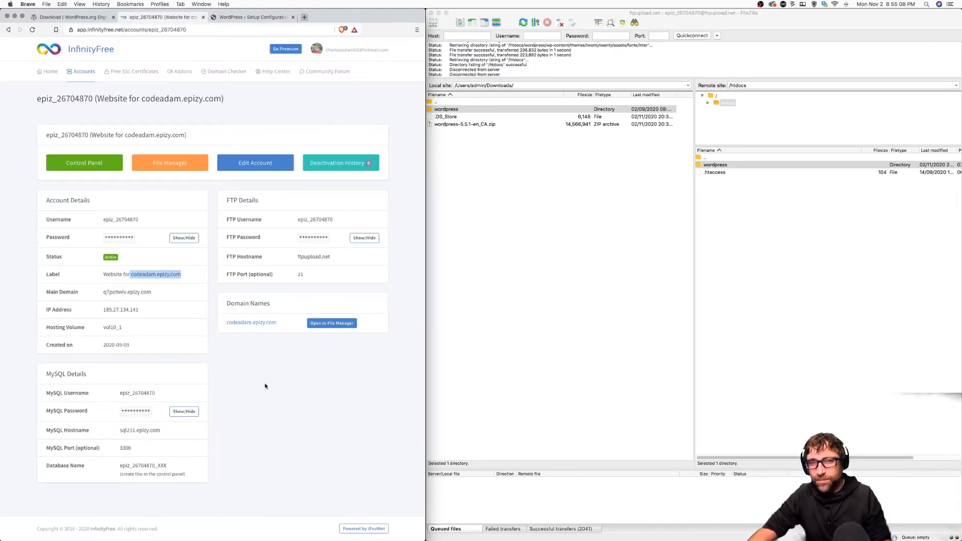
{"action": "mouse_move", "coordinate": [190, 381]}
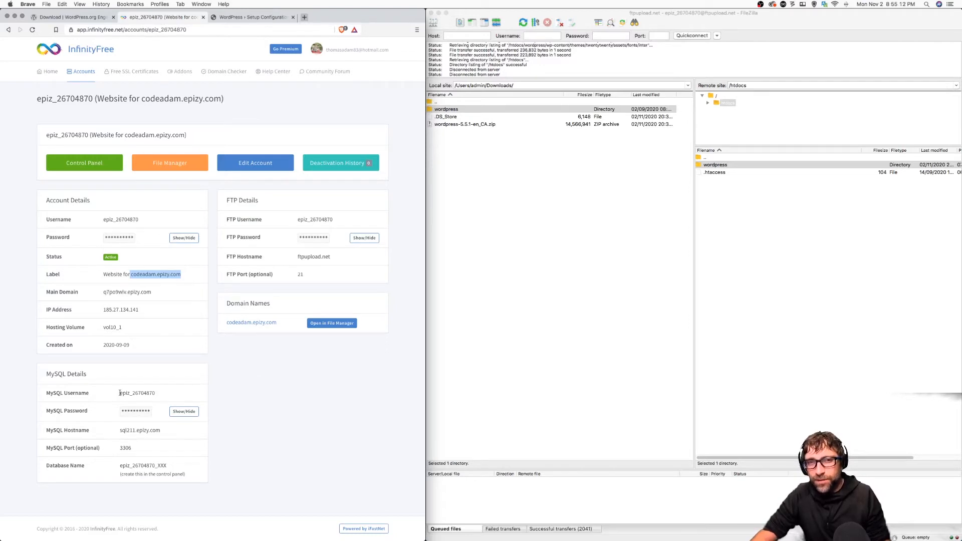
{"action": "double_click", "coordinate": [137, 392]}
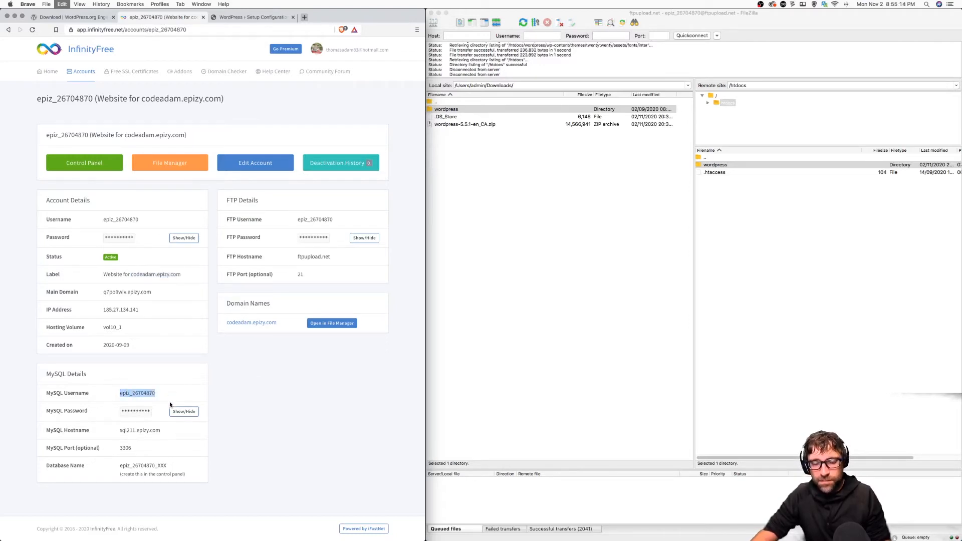
{"action": "left_click", "coordinate": [251, 17]}
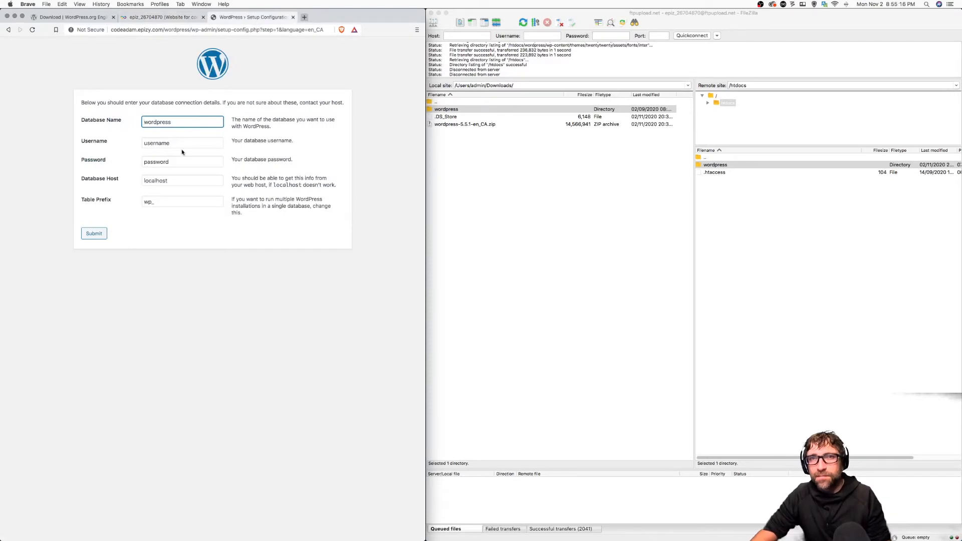
{"action": "type", "text": "epiz_26704870"}
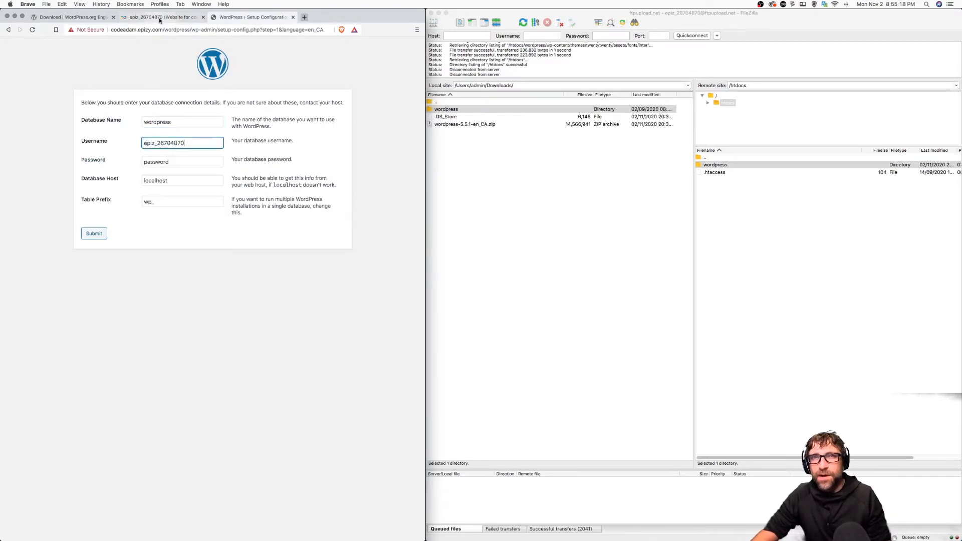
{"action": "left_click", "coordinate": [161, 16]}
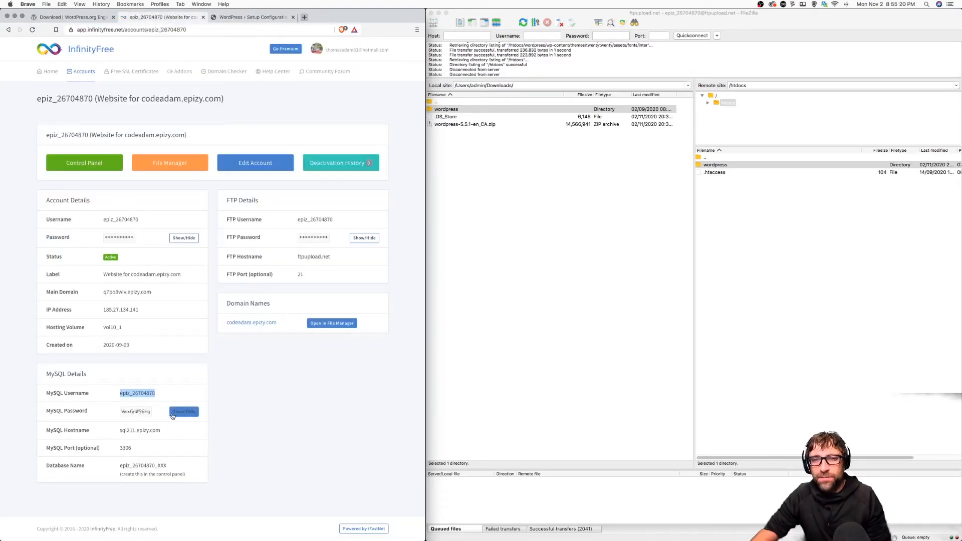
{"action": "double_click", "coordinate": [134, 410]}
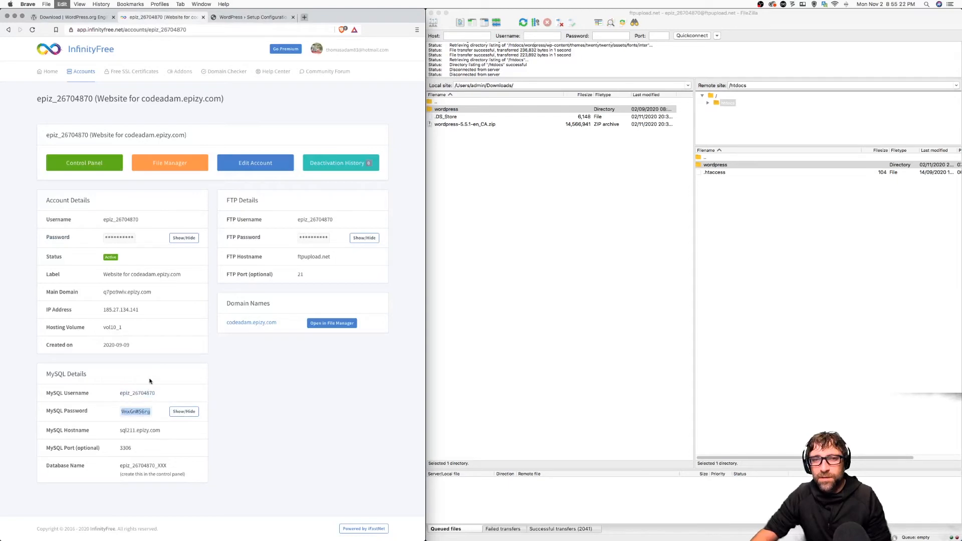
{"action": "left_click", "coordinate": [252, 17]}
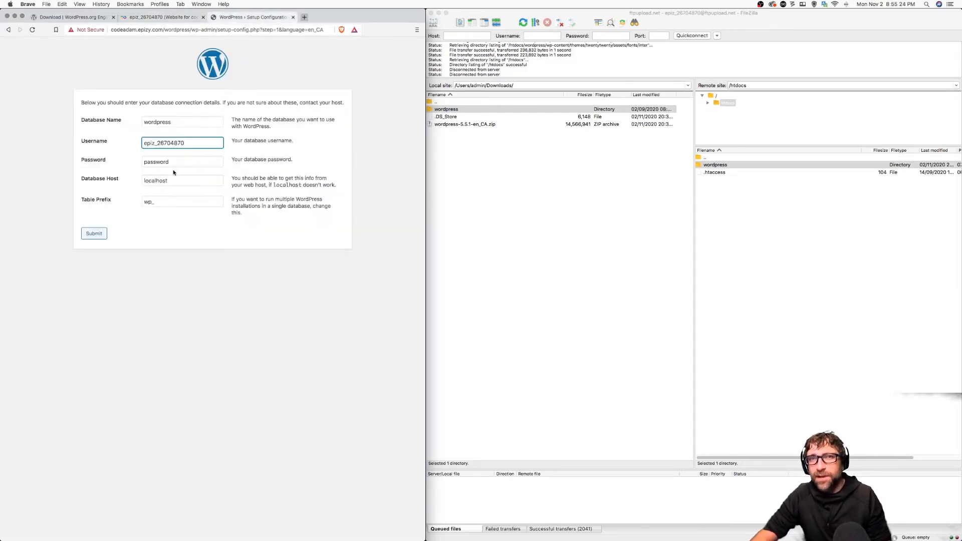
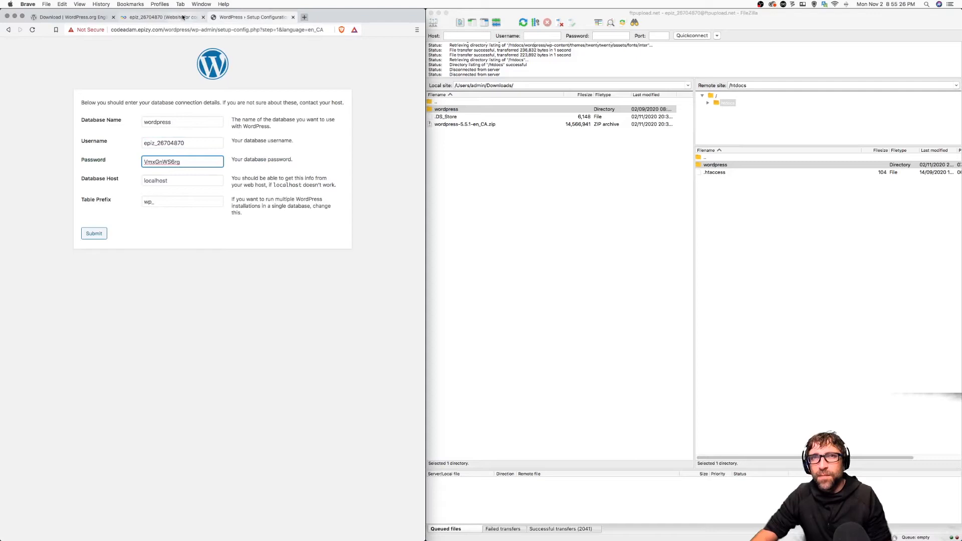
{"action": "left_click", "coordinate": [161, 17]}
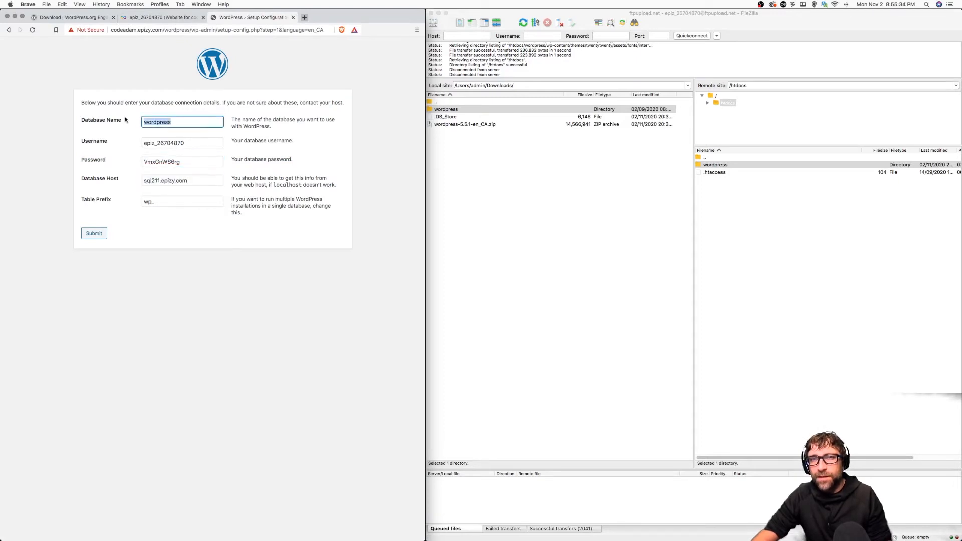
{"action": "left_click", "coordinate": [161, 17]}
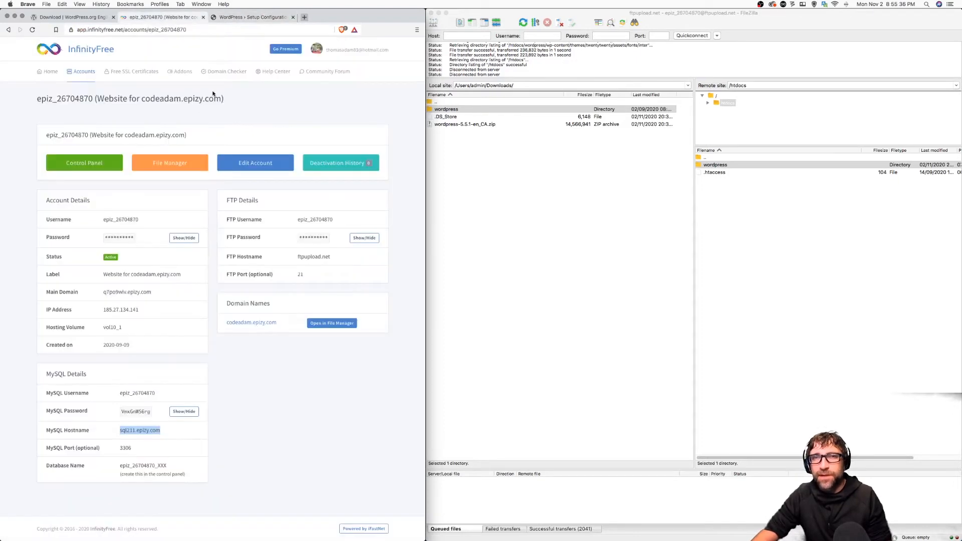
{"action": "left_click", "coordinate": [85, 162]}
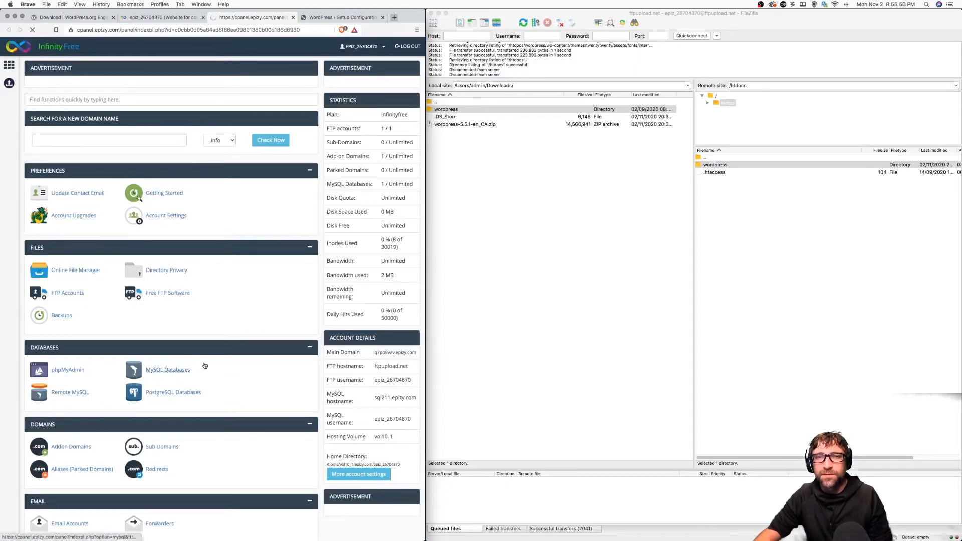
{"action": "left_click", "coordinate": [168, 369]}
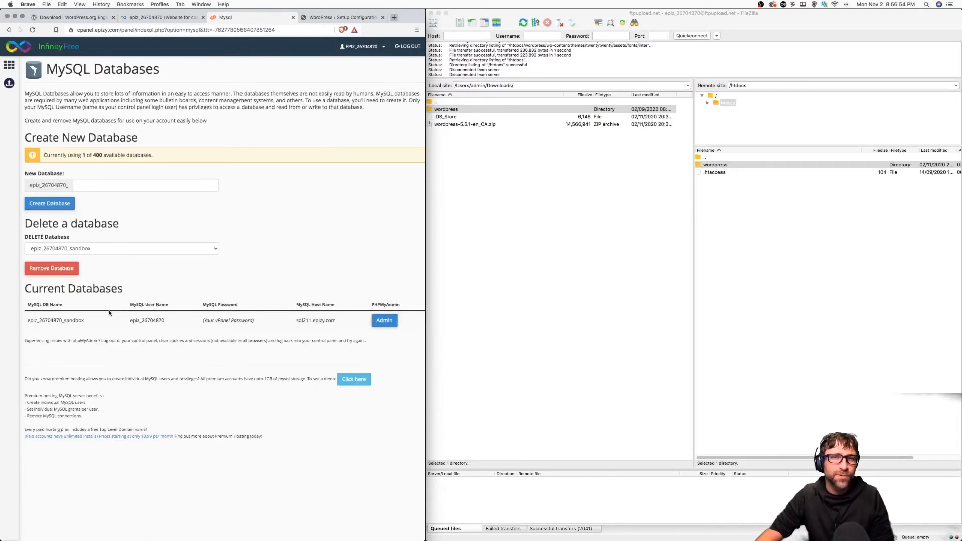
{"action": "double_click", "coordinate": [56, 320]}
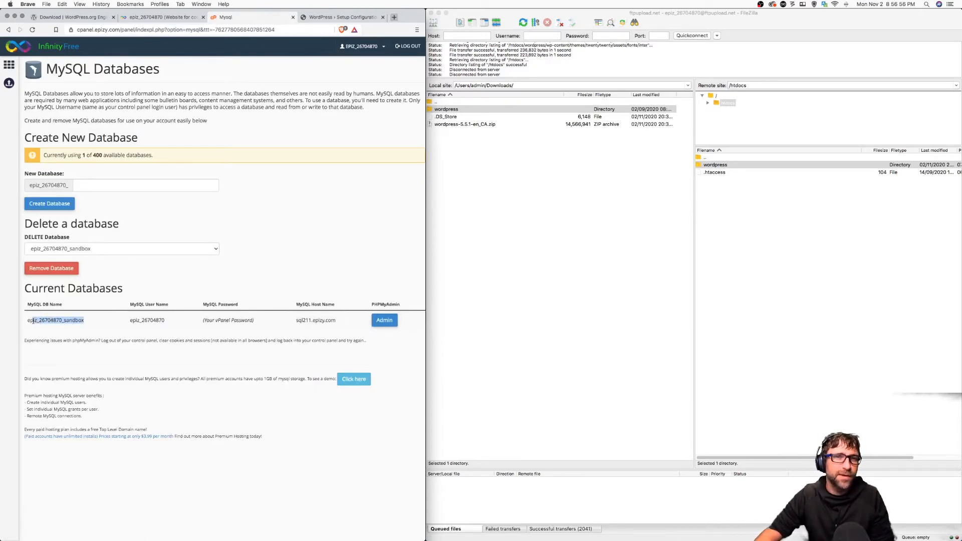
{"action": "double_click", "coordinate": [55, 320]}
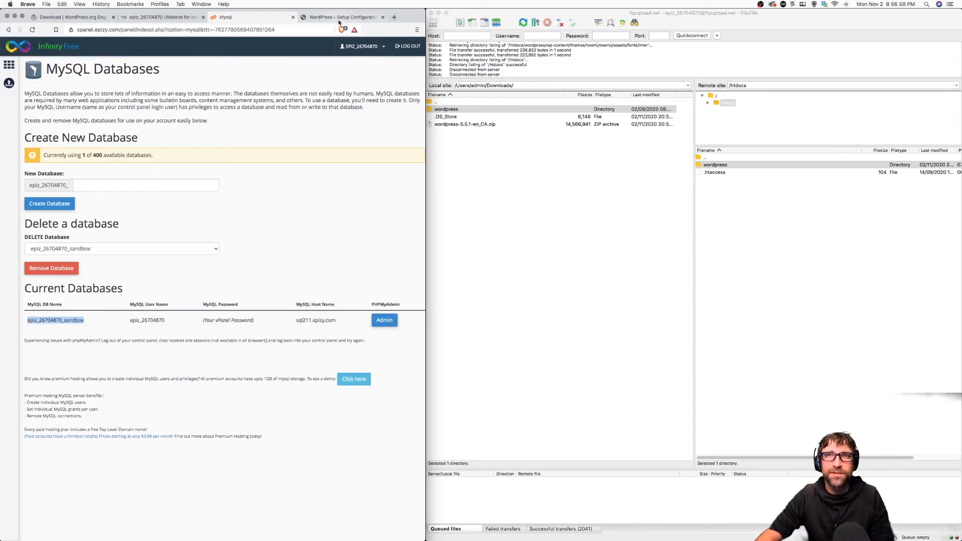
{"action": "left_click", "coordinate": [342, 17]}
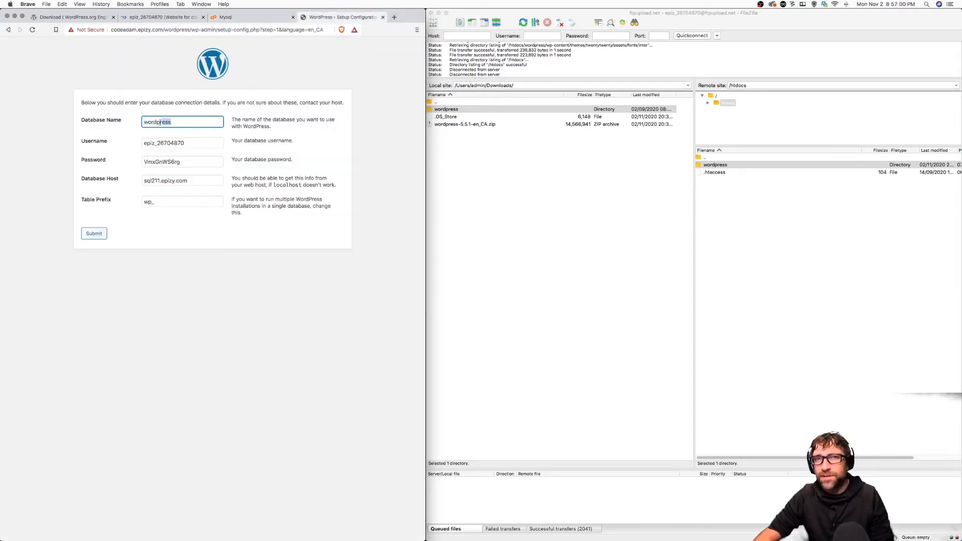
{"action": "type", "text": "epiz_26704870_sandbox"}
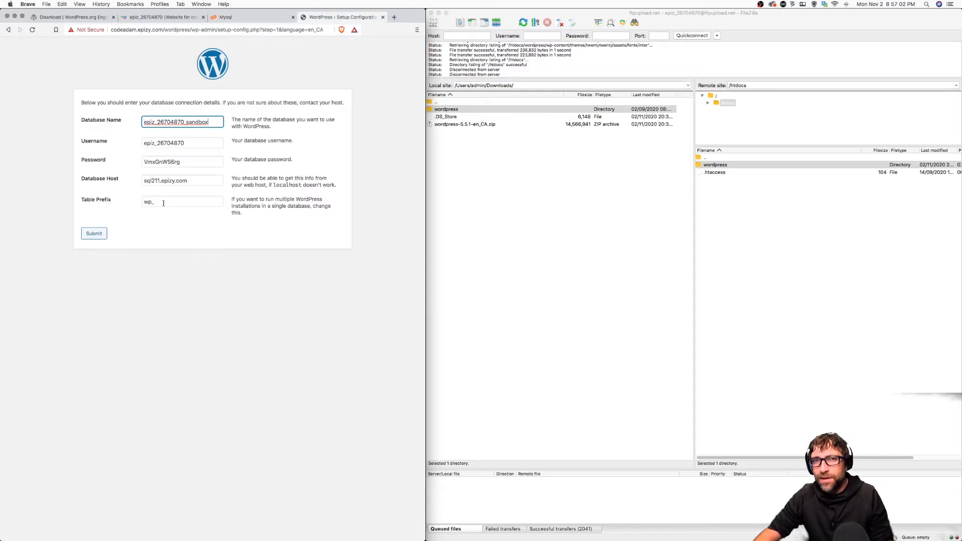
{"action": "left_click", "coordinate": [182, 201]}
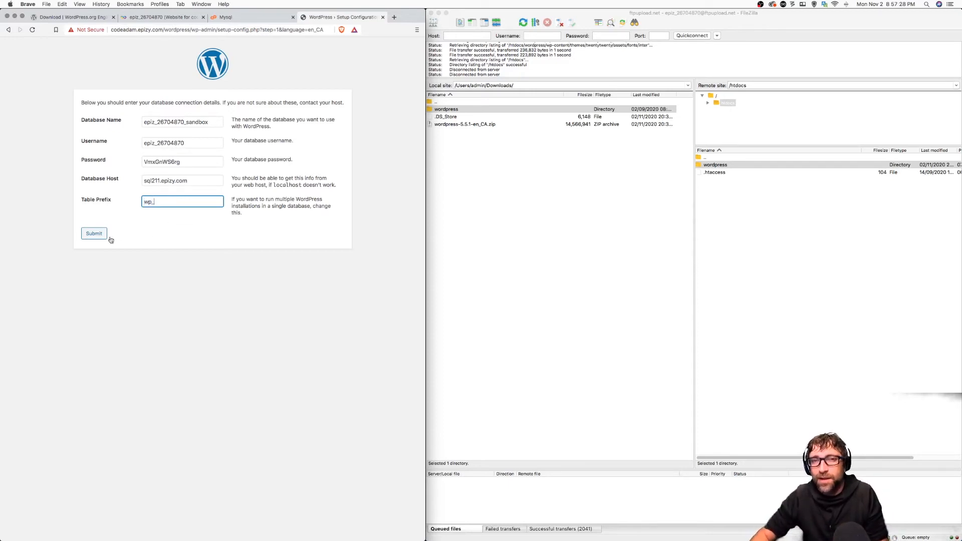
{"action": "left_click", "coordinate": [93, 233]}
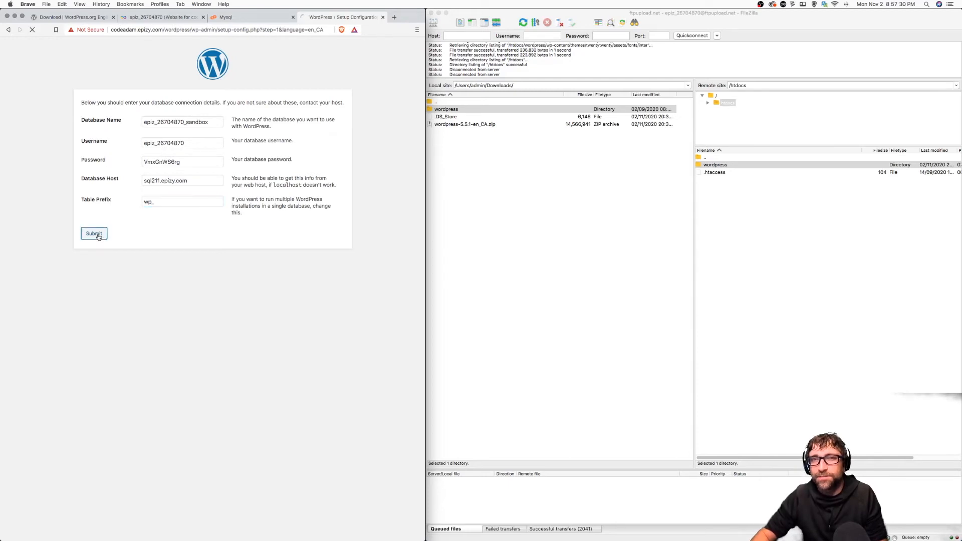
{"action": "left_click", "coordinate": [94, 233]}
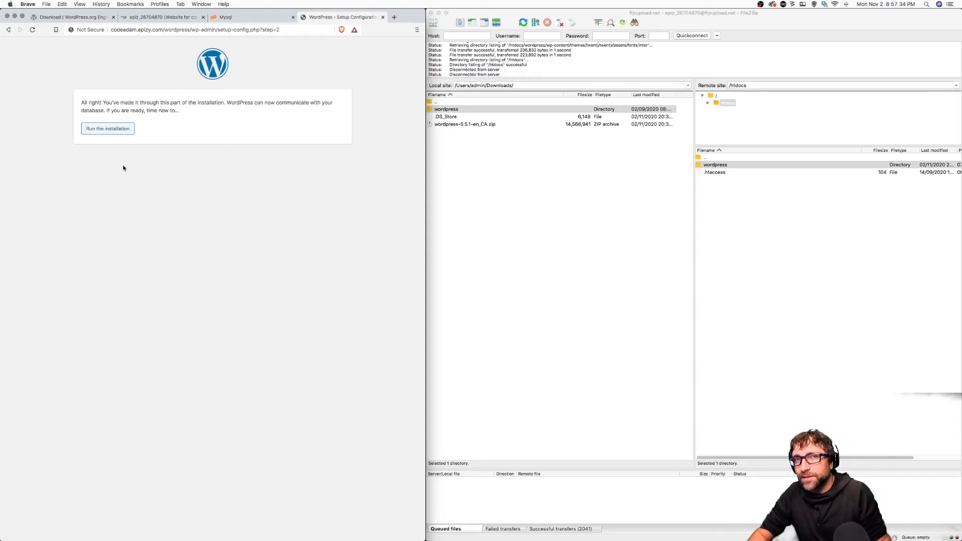
Start the installation and title the site 'Another WordPress Website'.
{"action": "left_click", "coordinate": [107, 128]}
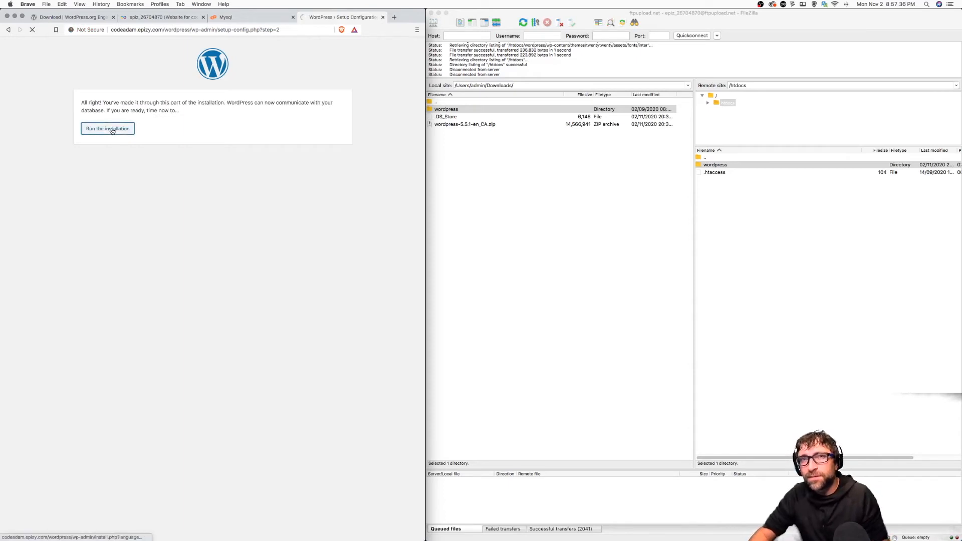
{"action": "left_click", "coordinate": [107, 129]}
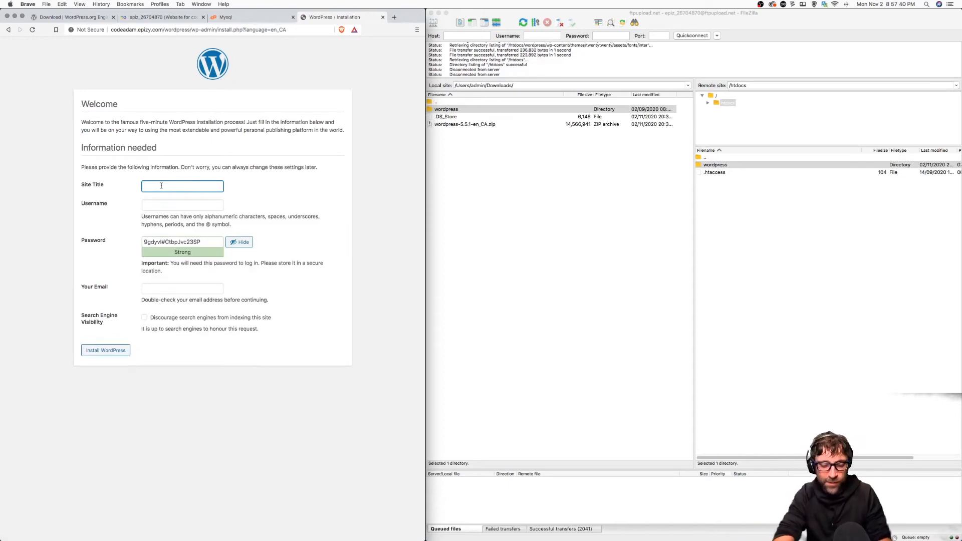
{"action": "type", "text": "A"}
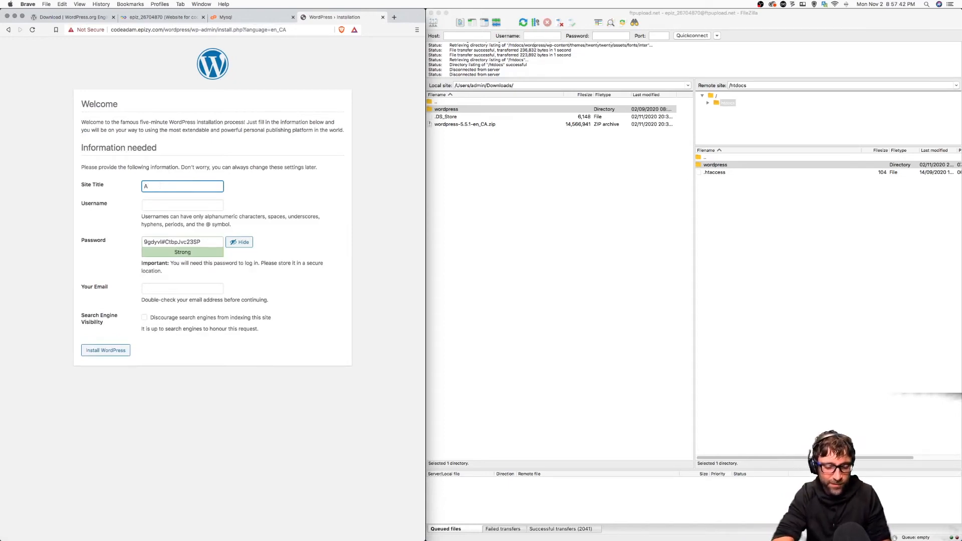
{"action": "type", "text": "nother Word"}
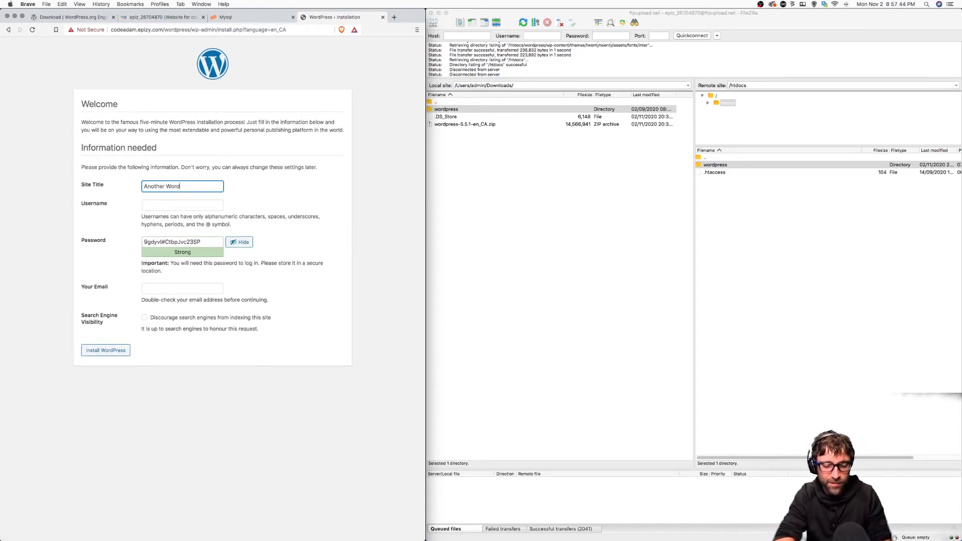
{"action": "type", "text": "Press Website"}
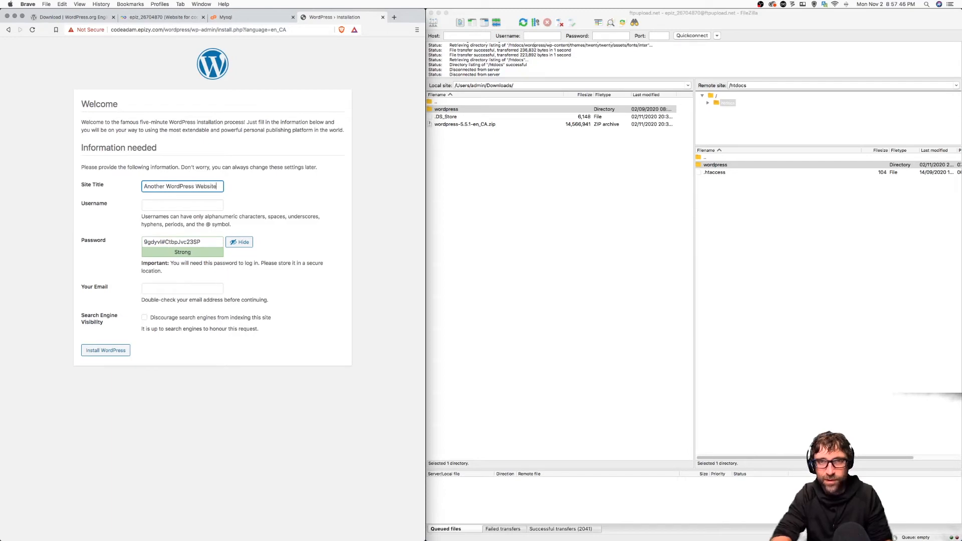
{"action": "left_click", "coordinate": [181, 205]}
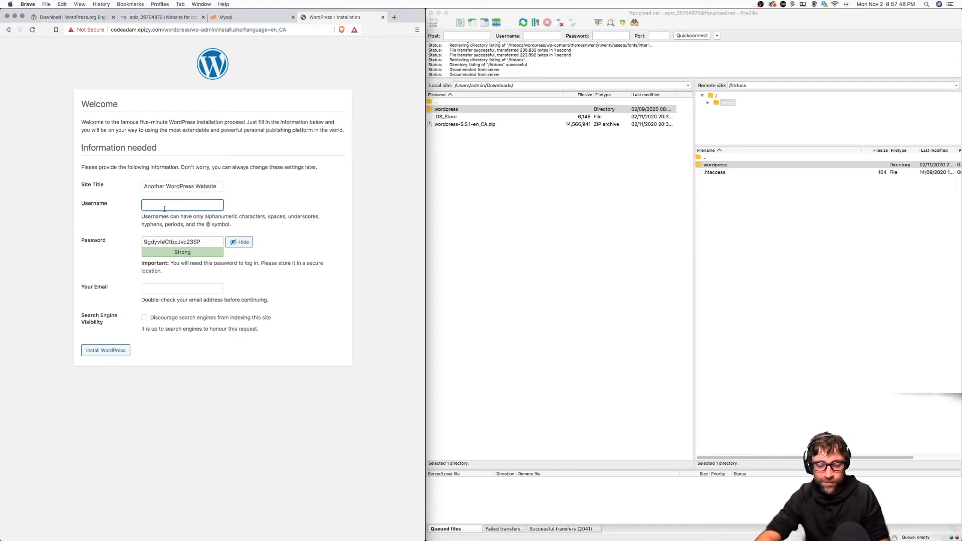
{"action": "type", "text": "admin"}
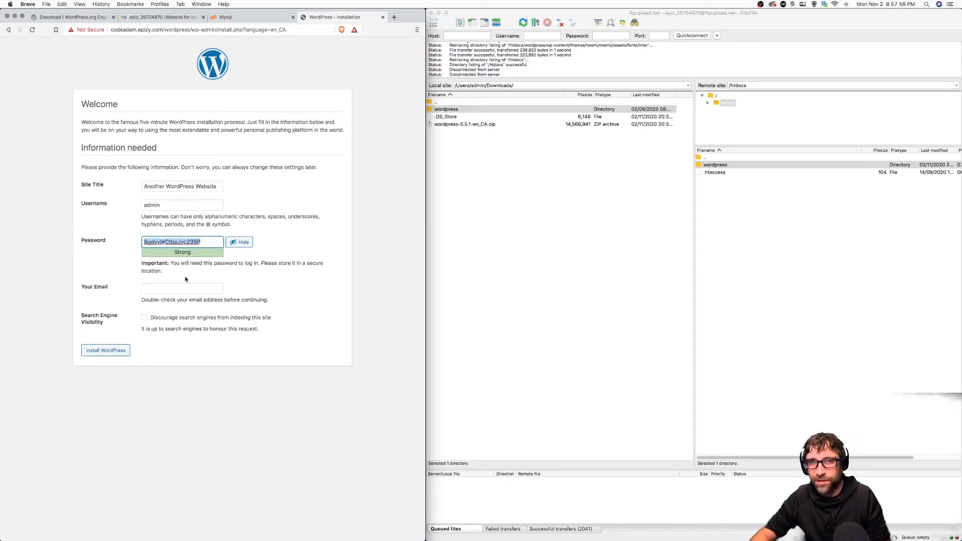
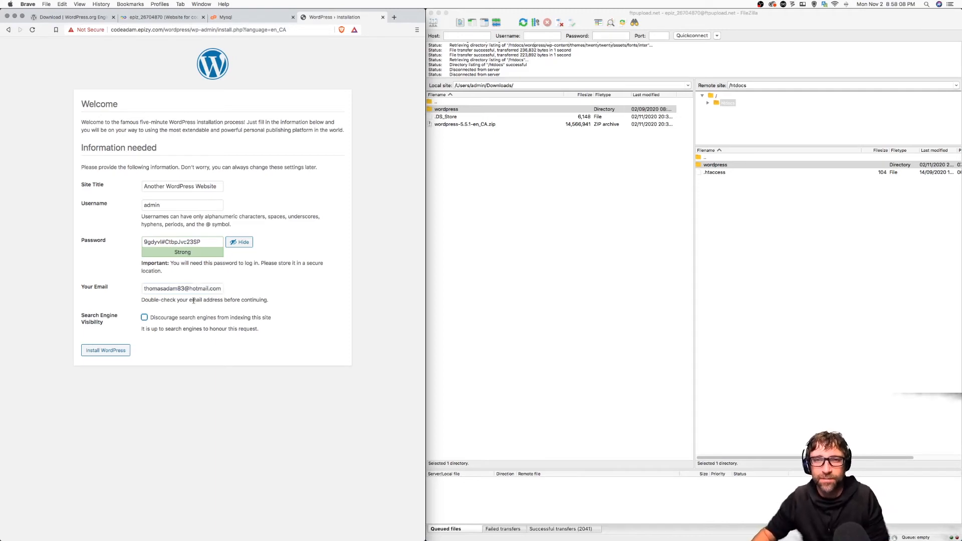
{"action": "left_click", "coordinate": [144, 317]}
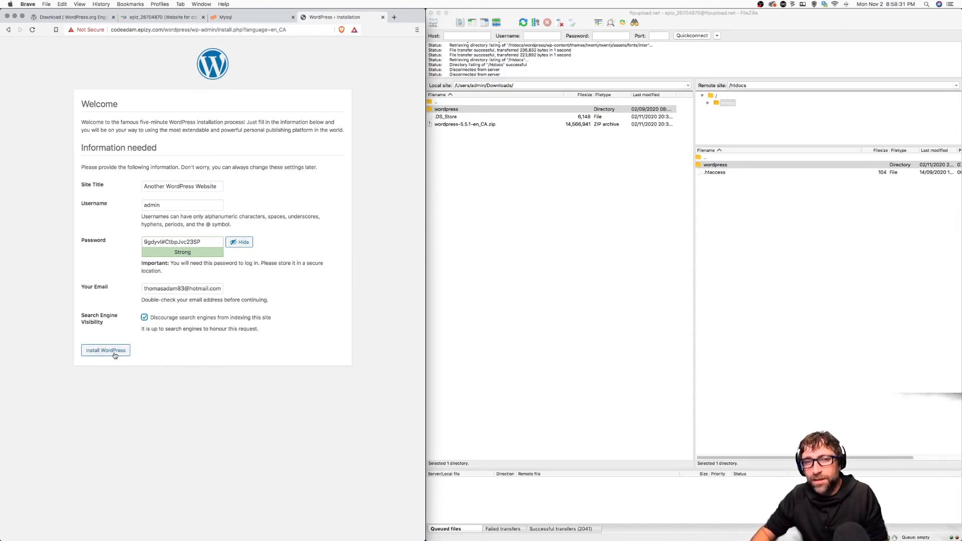
Run Install WordPress until the success page confirms the admin account.
{"action": "left_click", "coordinate": [104, 350]}
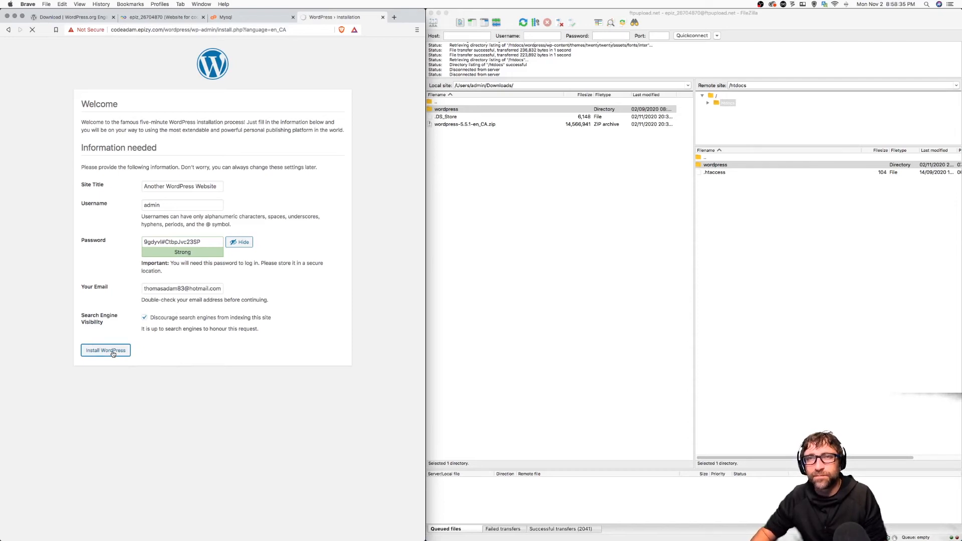
{"action": "left_click", "coordinate": [104, 349]}
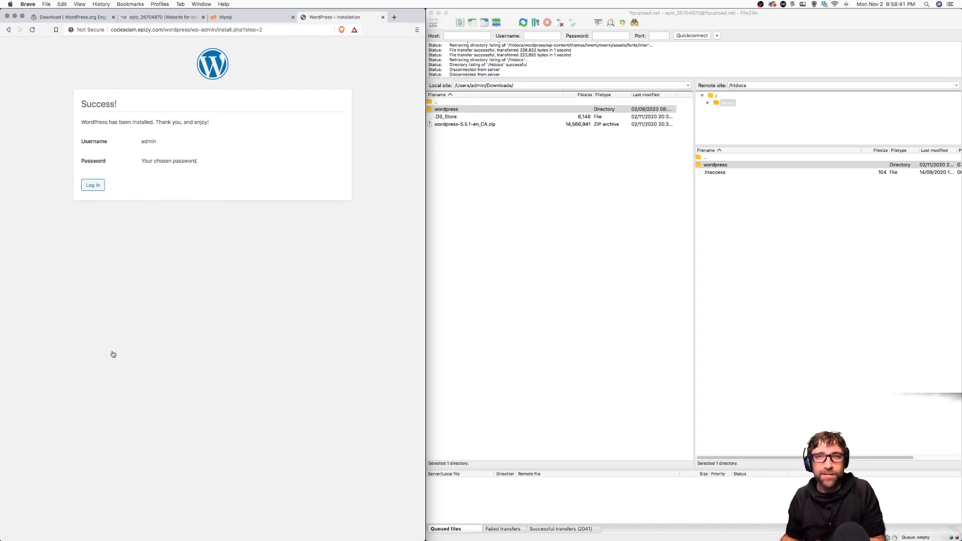
{"action": "mouse_move", "coordinate": [111, 213]}
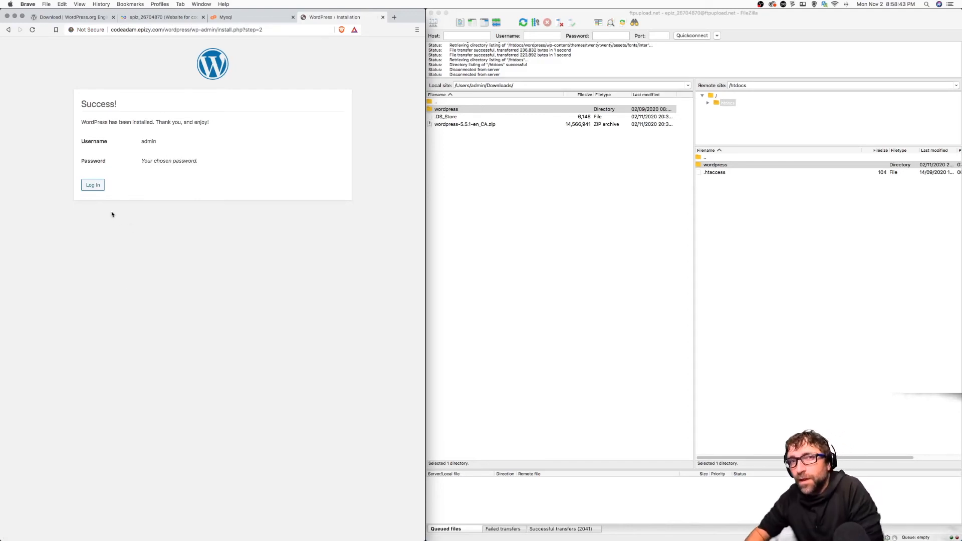
Log in to WordPress with username admin and its password.
{"action": "left_click", "coordinate": [93, 184]}
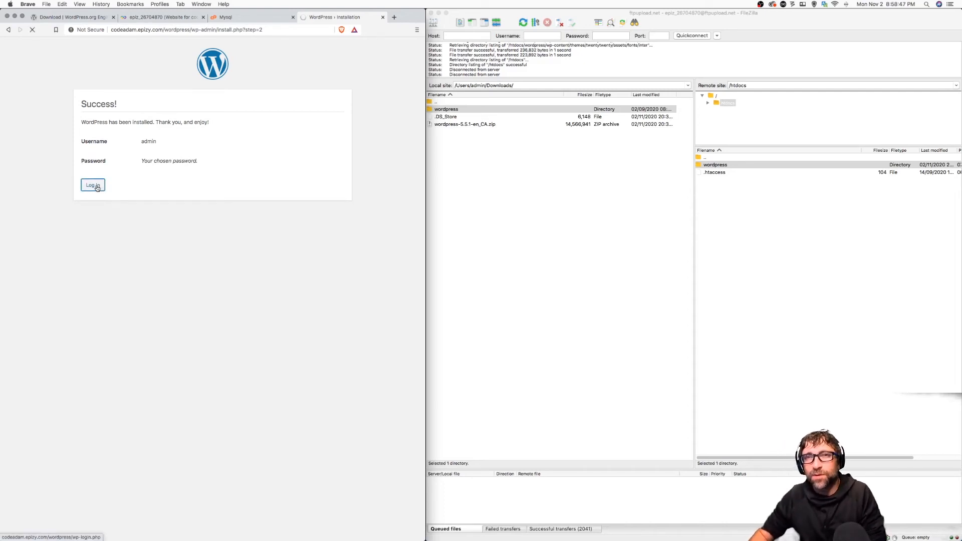
{"action": "left_click", "coordinate": [93, 186]}
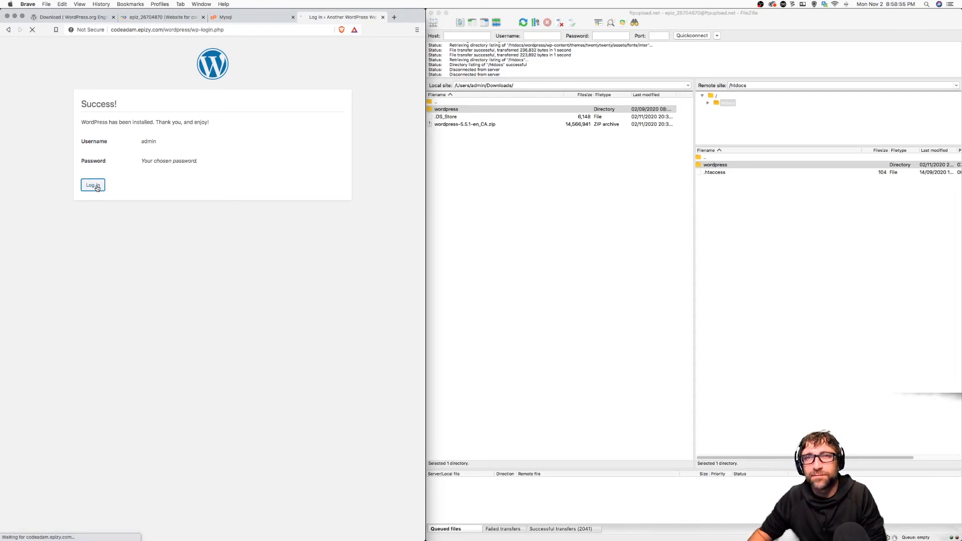
{"action": "left_click", "coordinate": [92, 186]}
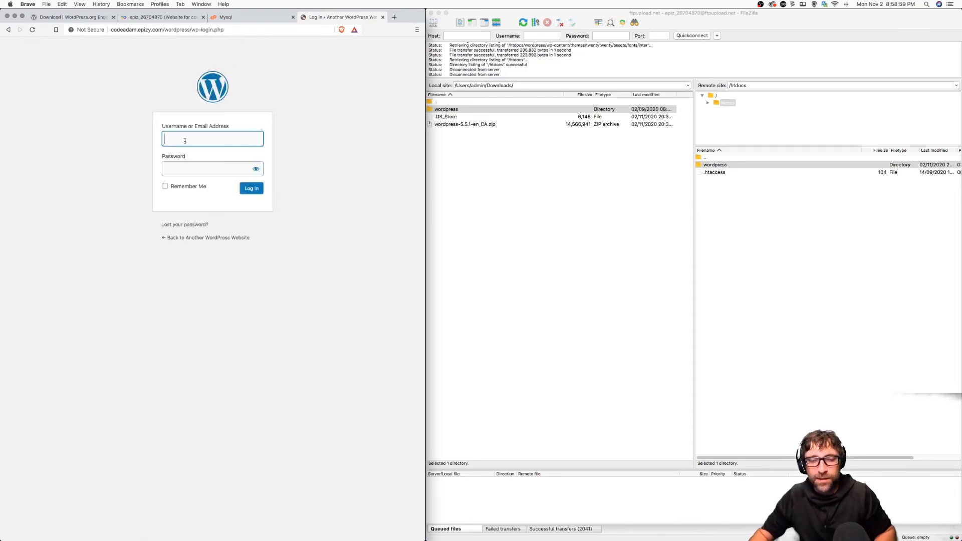
{"action": "type", "text": "admin"}
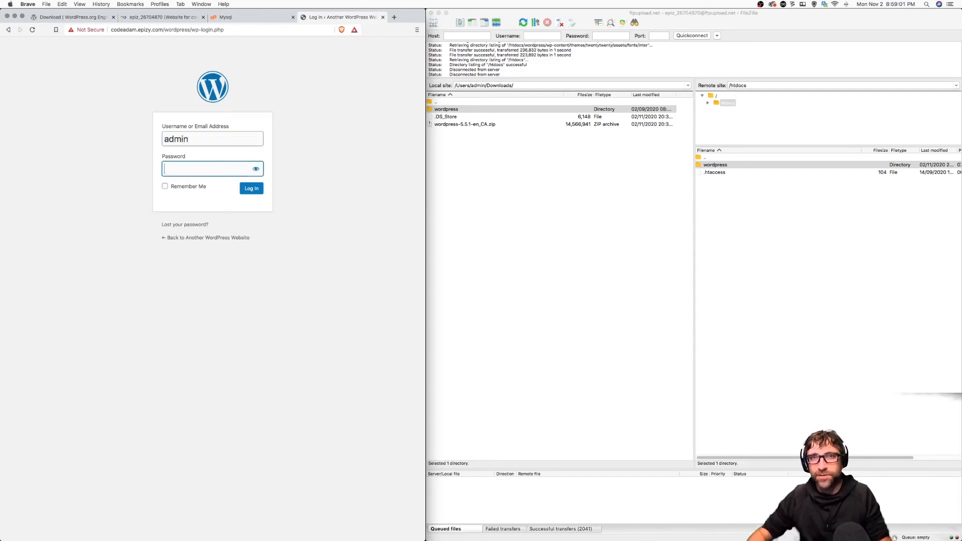
{"action": "type", "text": "password"}
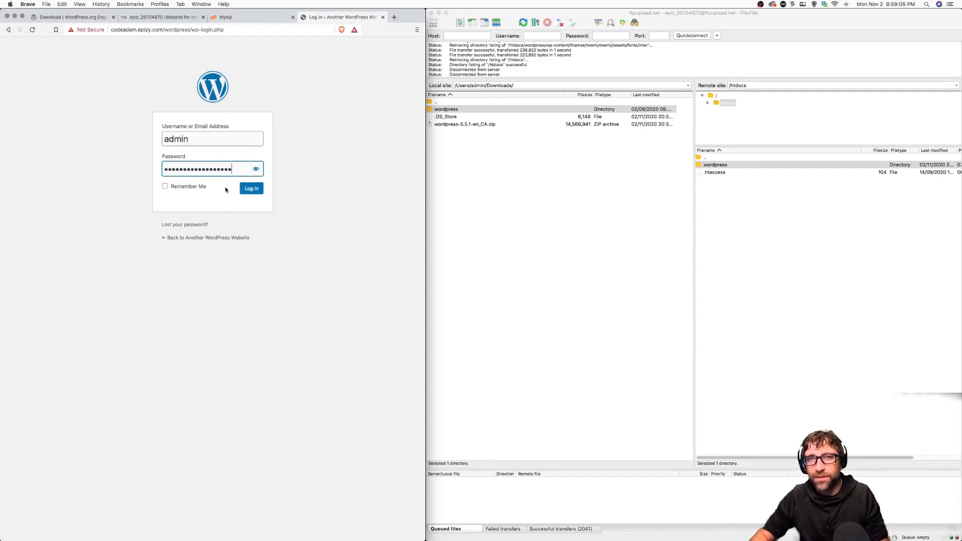
{"action": "left_click", "coordinate": [250, 188]}
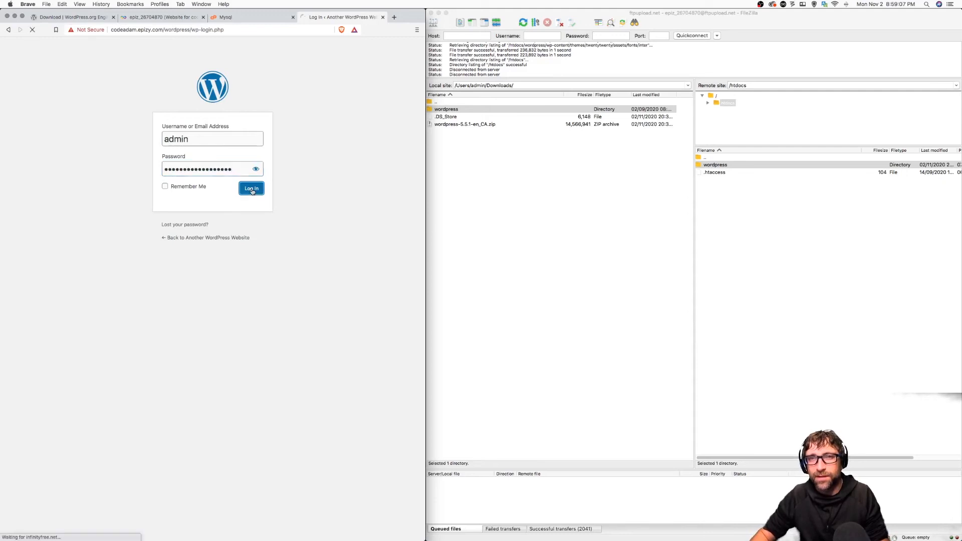
{"action": "left_click", "coordinate": [250, 188]}
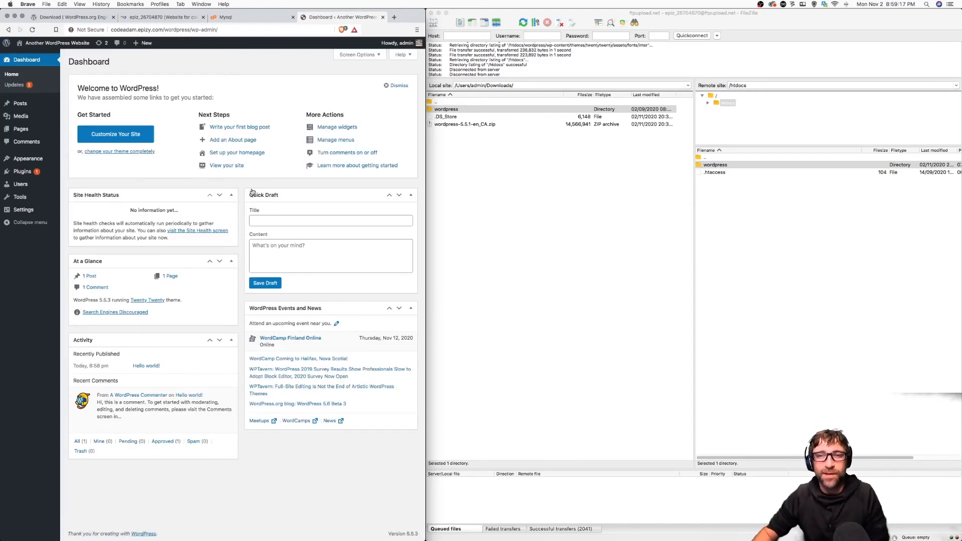
{"action": "mouse_move", "coordinate": [184, 62]}
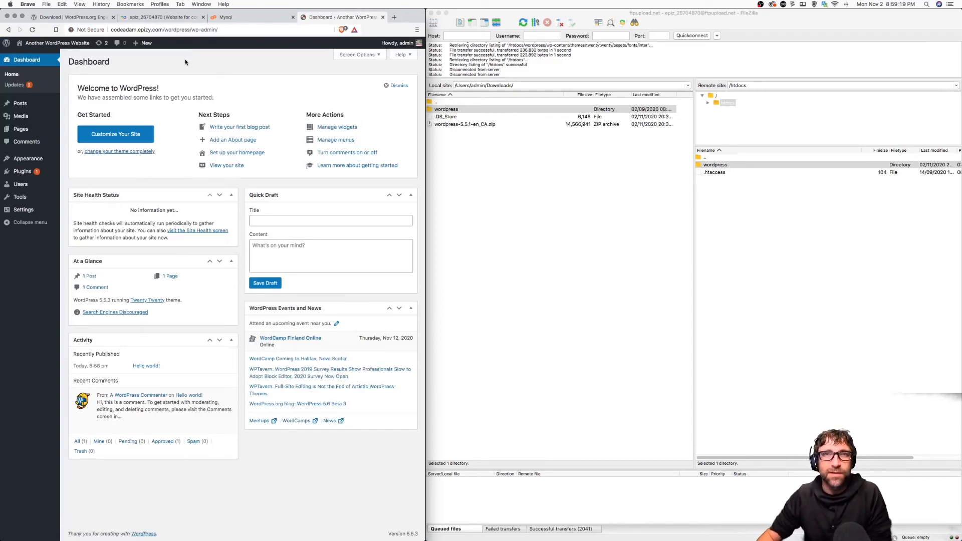
{"action": "mouse_move", "coordinate": [55, 43]}
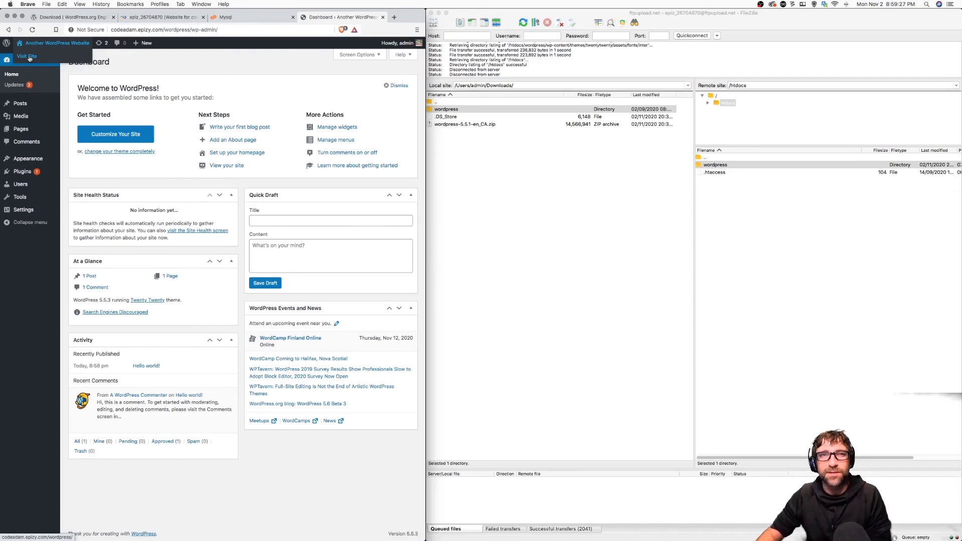
Choose Visit Site from the admin bar site-name menu.
{"action": "left_click", "coordinate": [27, 57]}
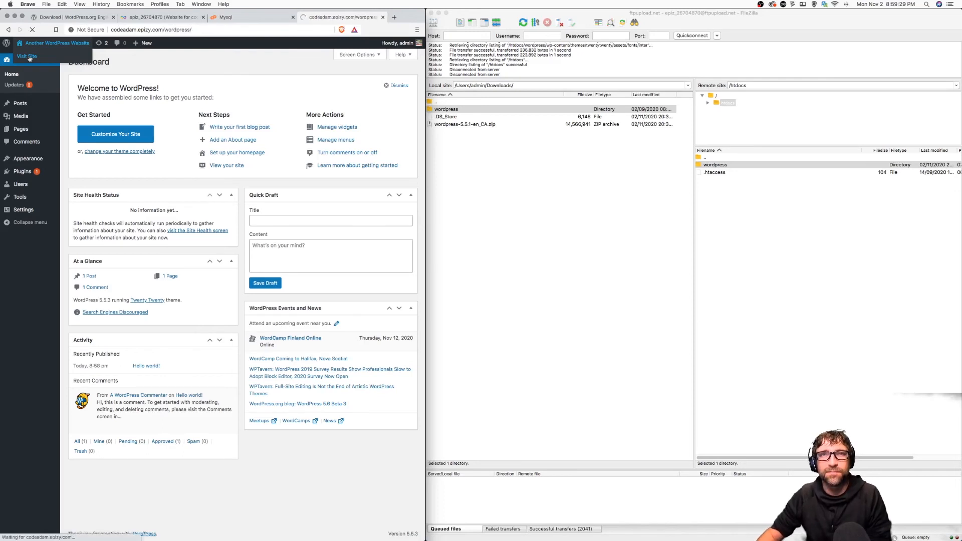
{"action": "left_click", "coordinate": [27, 56]}
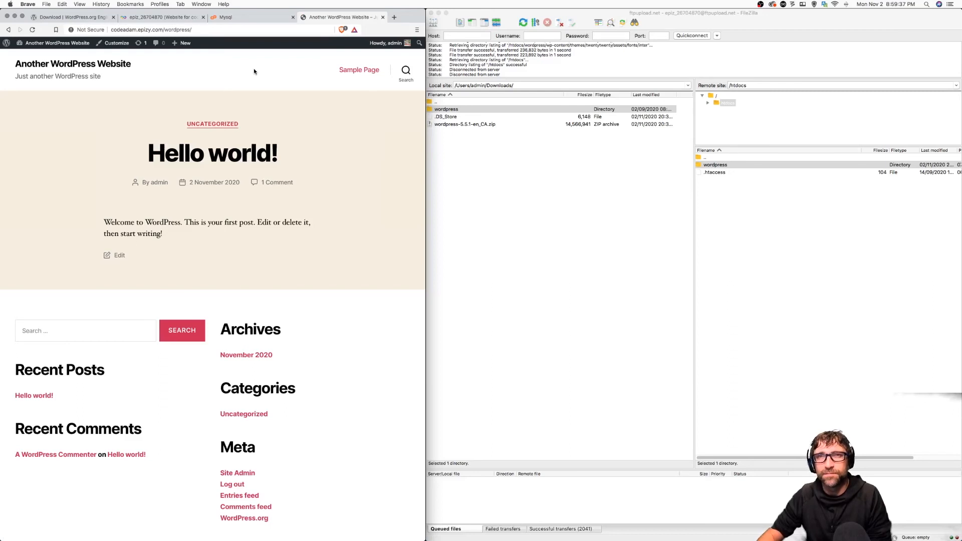
Pick Dashboard from the site-name dropdown in the admin bar.
{"action": "left_click", "coordinate": [56, 42]}
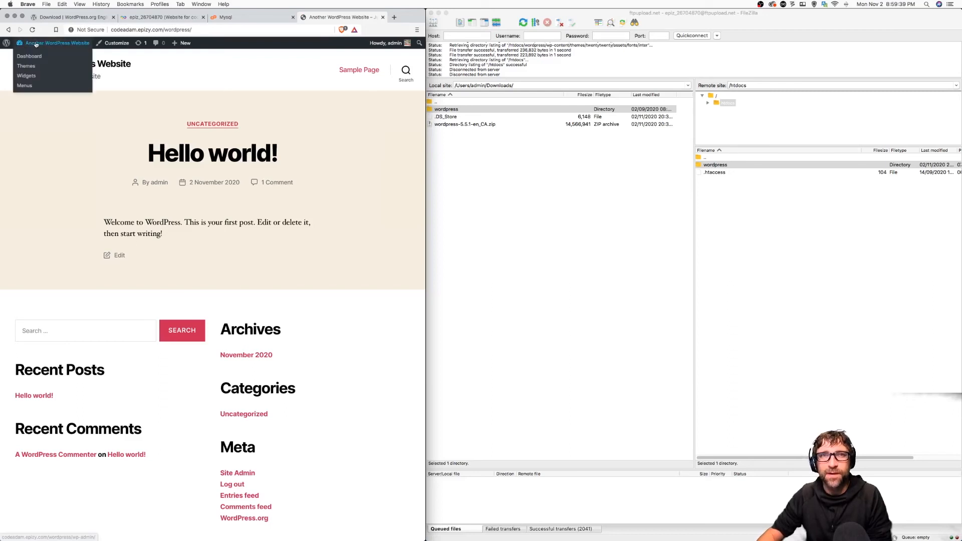
{"action": "mouse_move", "coordinate": [29, 56]}
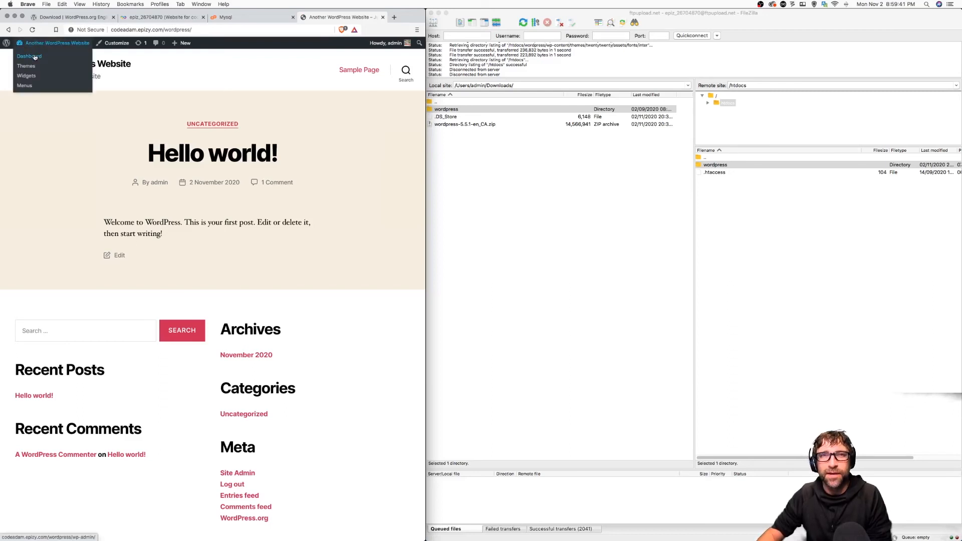
{"action": "left_click", "coordinate": [28, 56]}
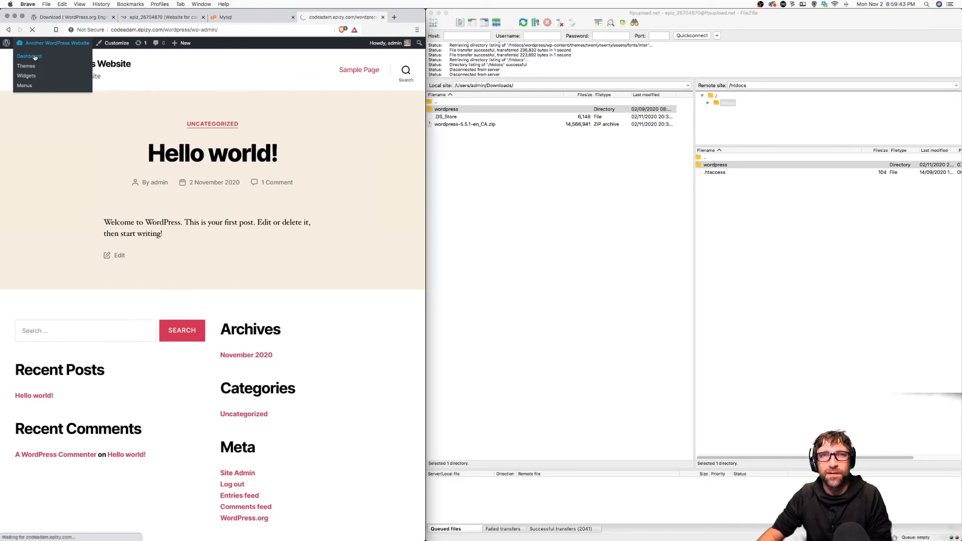
{"action": "left_click", "coordinate": [28, 56]}
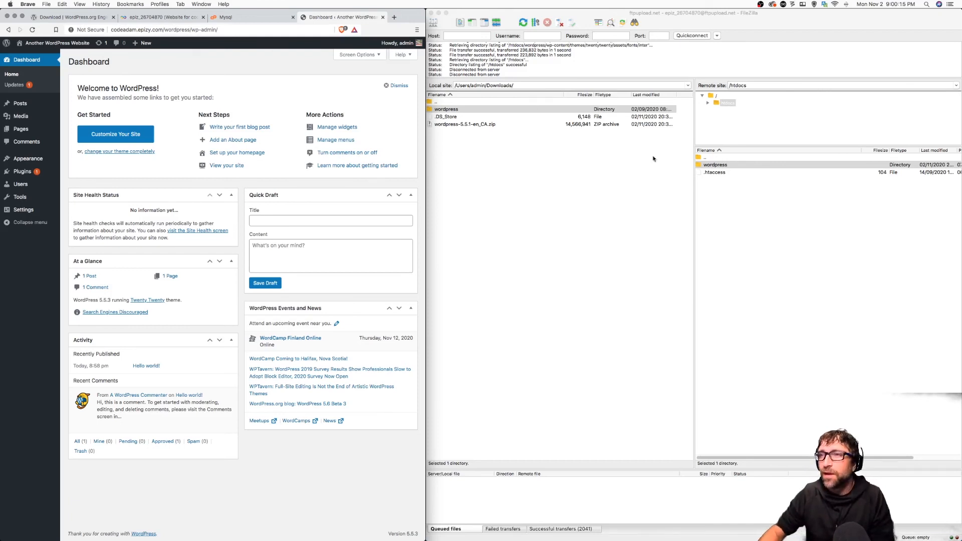
In FileZilla, open the remote htdocs/wordpress folder and select wp-config-sample.php.
{"action": "left_click", "coordinate": [713, 165]}
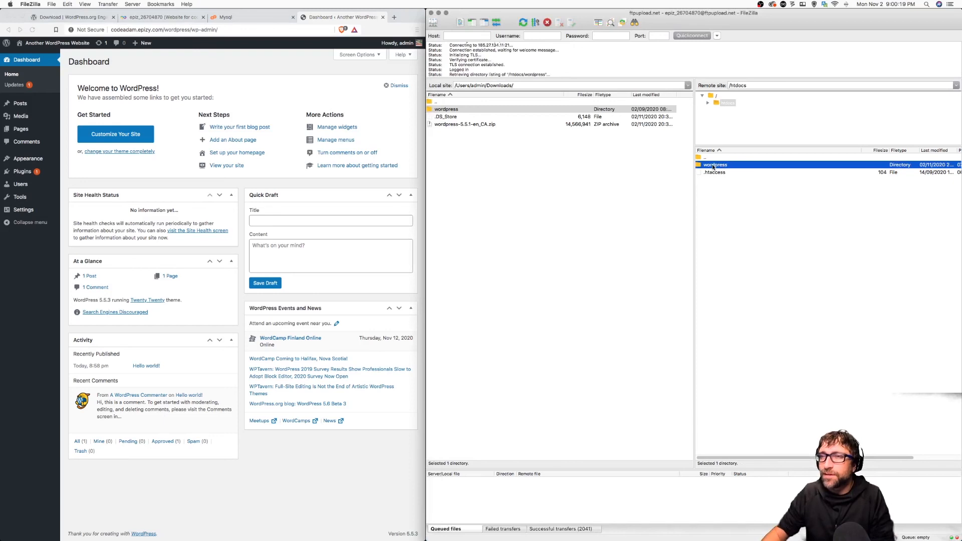
{"action": "double_click", "coordinate": [714, 164]}
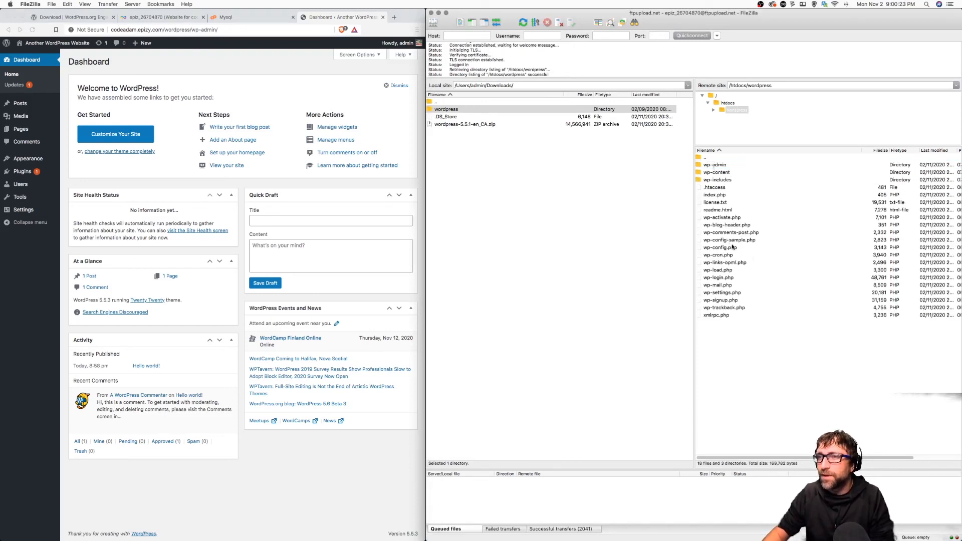
{"action": "left_click", "coordinate": [730, 240]}
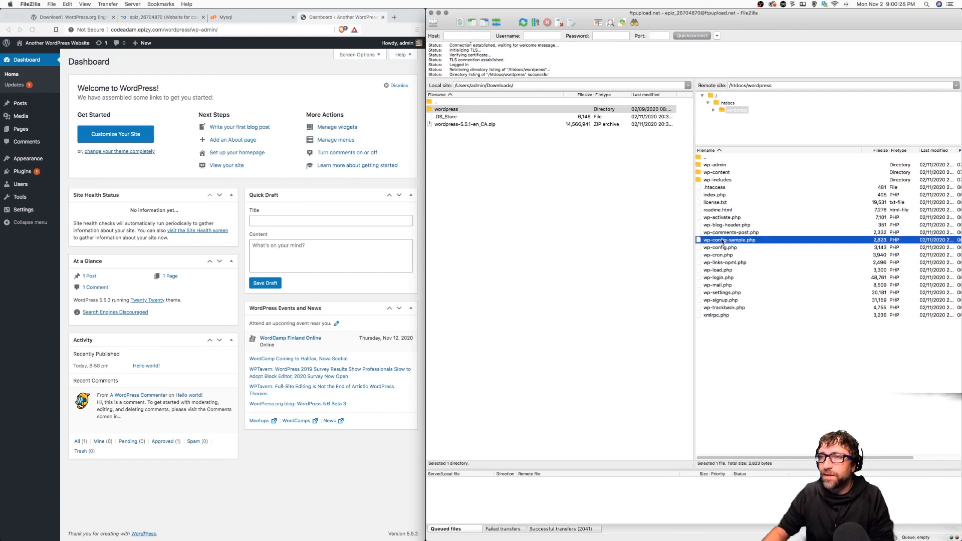